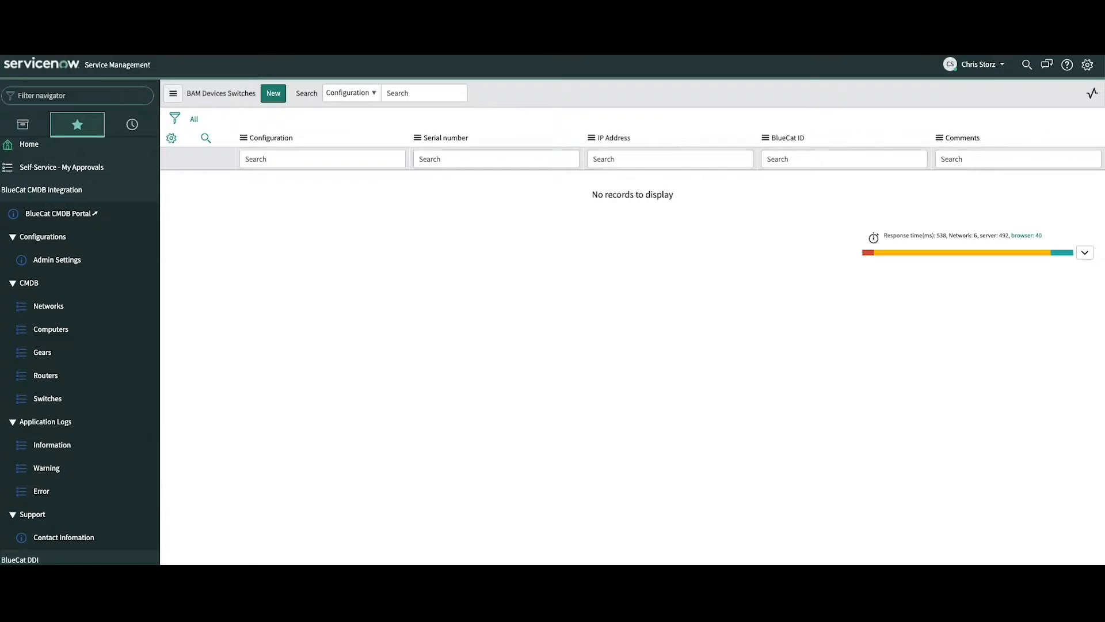
pyautogui.moveTo(263, 177)
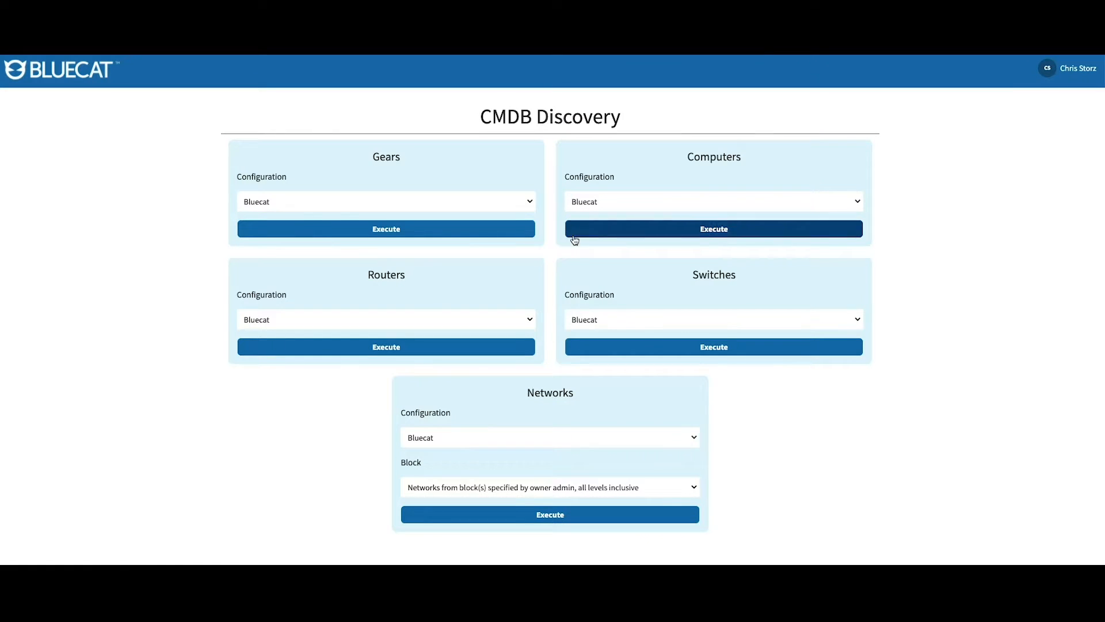
pyautogui.moveTo(689, 348)
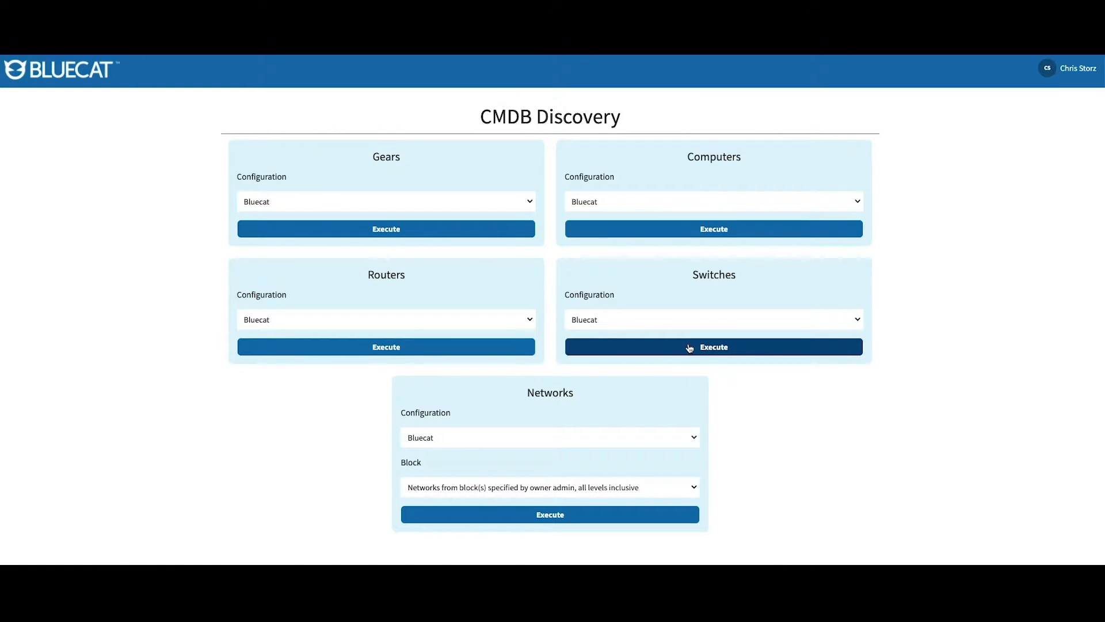
pyautogui.moveTo(690, 347)
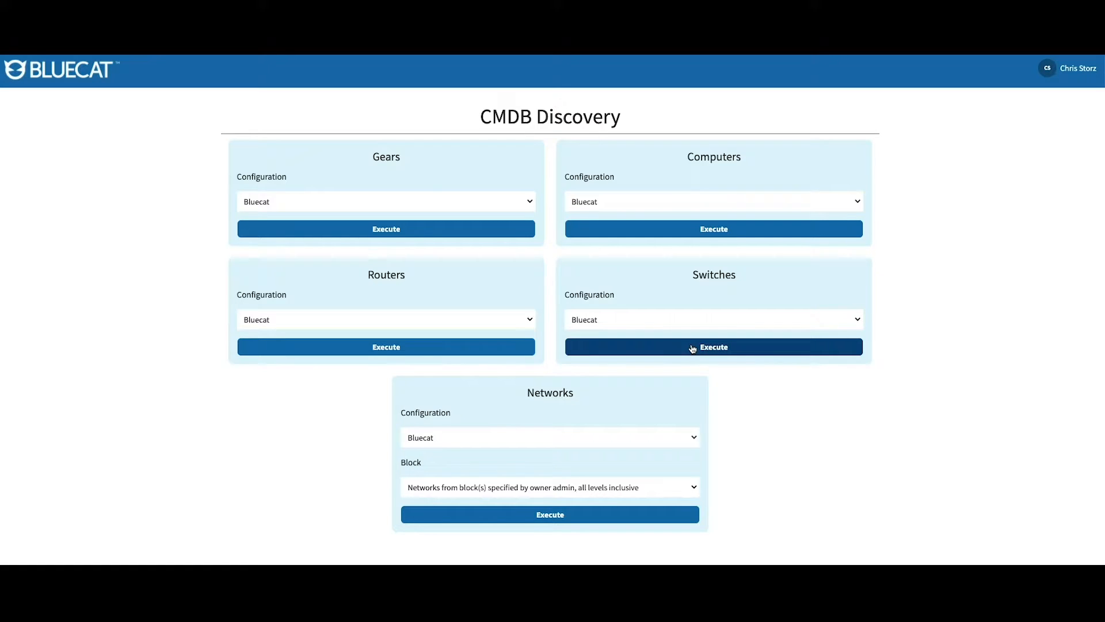
# Step: Execute the Switches import for configuration Bluecat, pulling 2 records from Address Manager
pyautogui.click(714, 347)
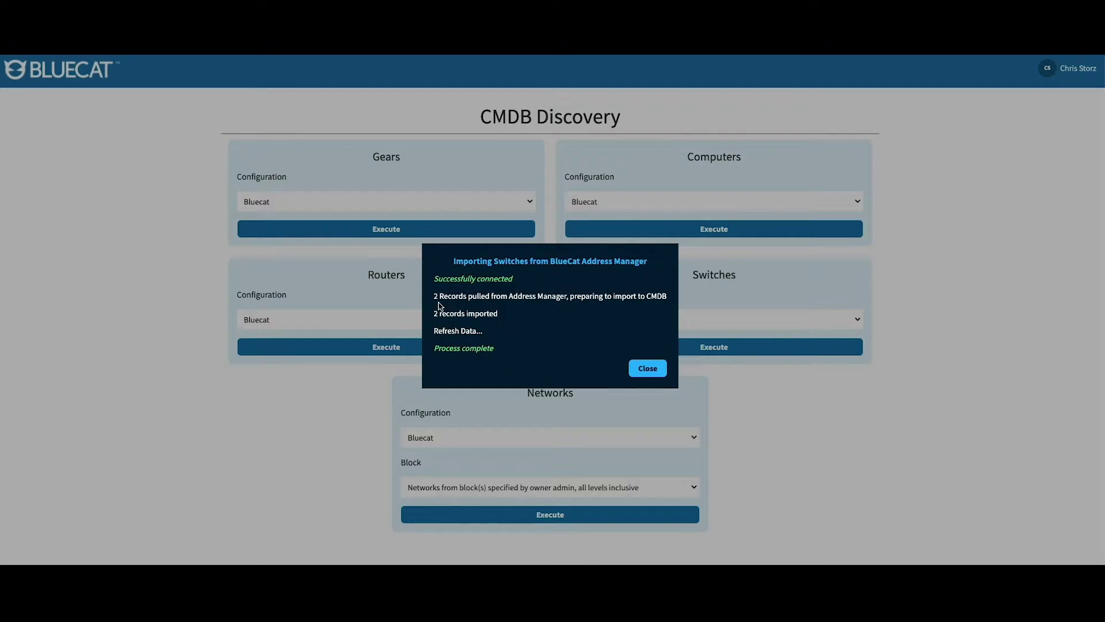
# Step: Dismiss the import results and reload the BlueCat switches list under CMDB
pyautogui.click(647, 368)
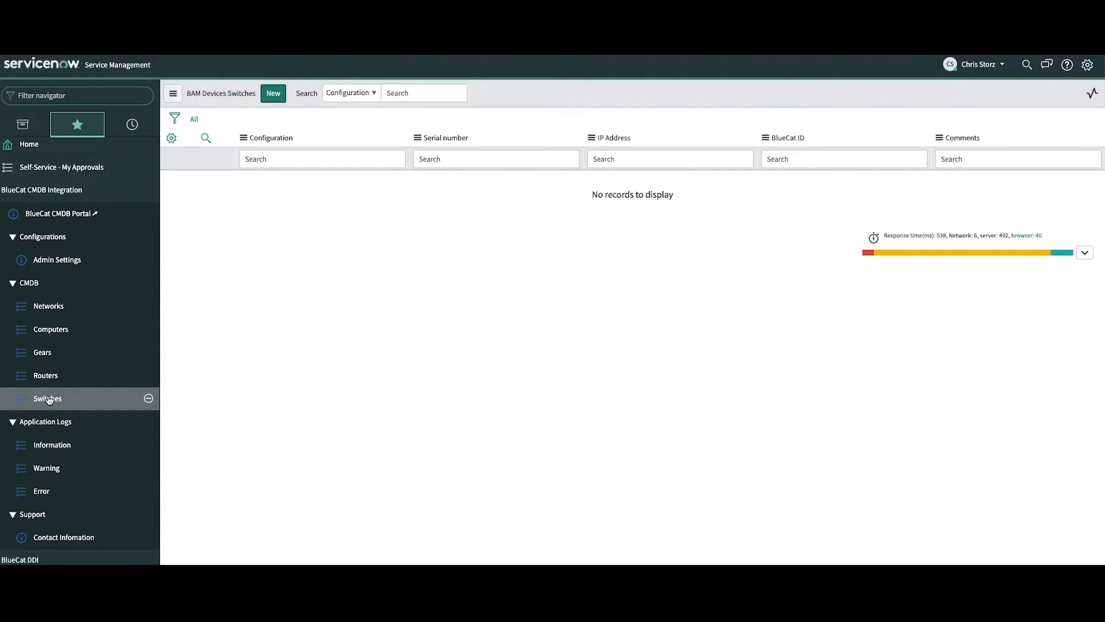
pyautogui.click(46, 399)
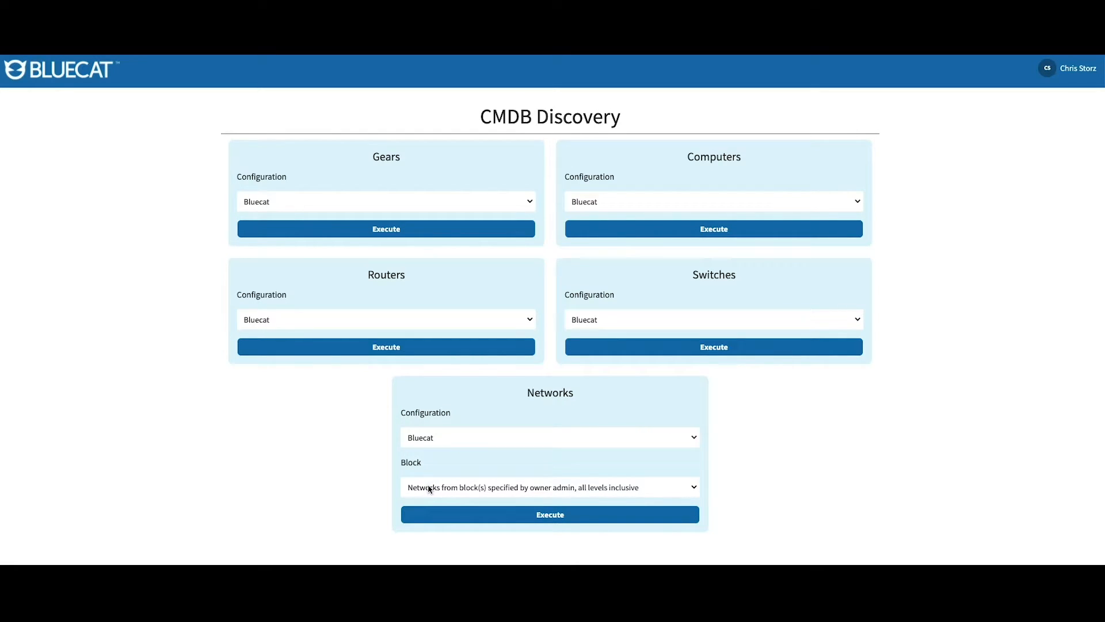
# Step: Import all networks in the RFC 1918 space via the Networks card (11 records), then dismiss the results
pyautogui.click(550, 487)
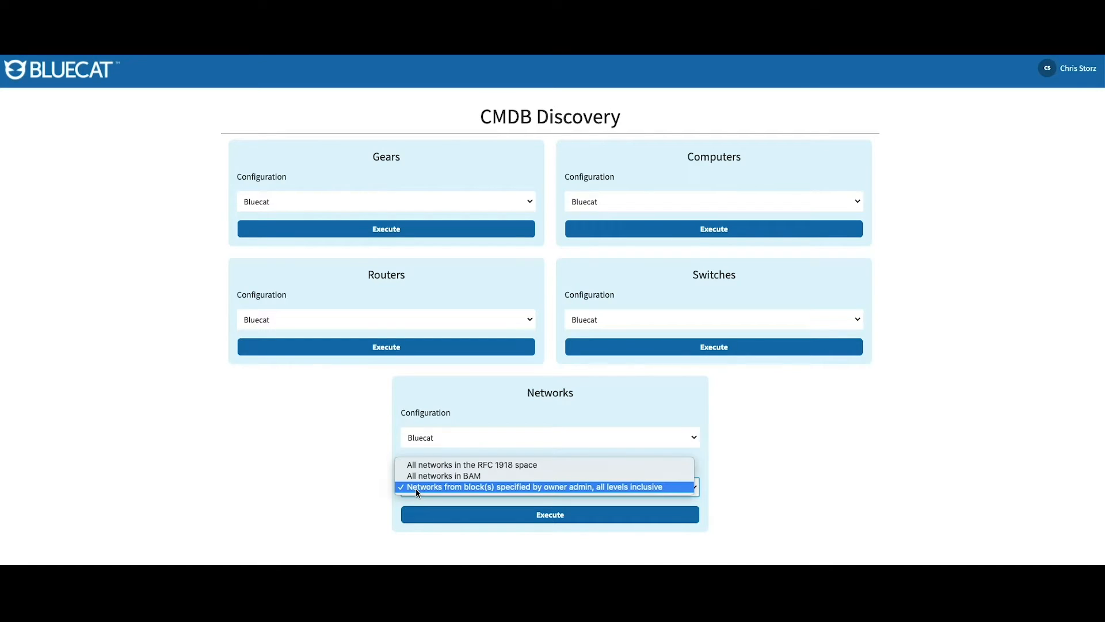
pyautogui.moveTo(520, 499)
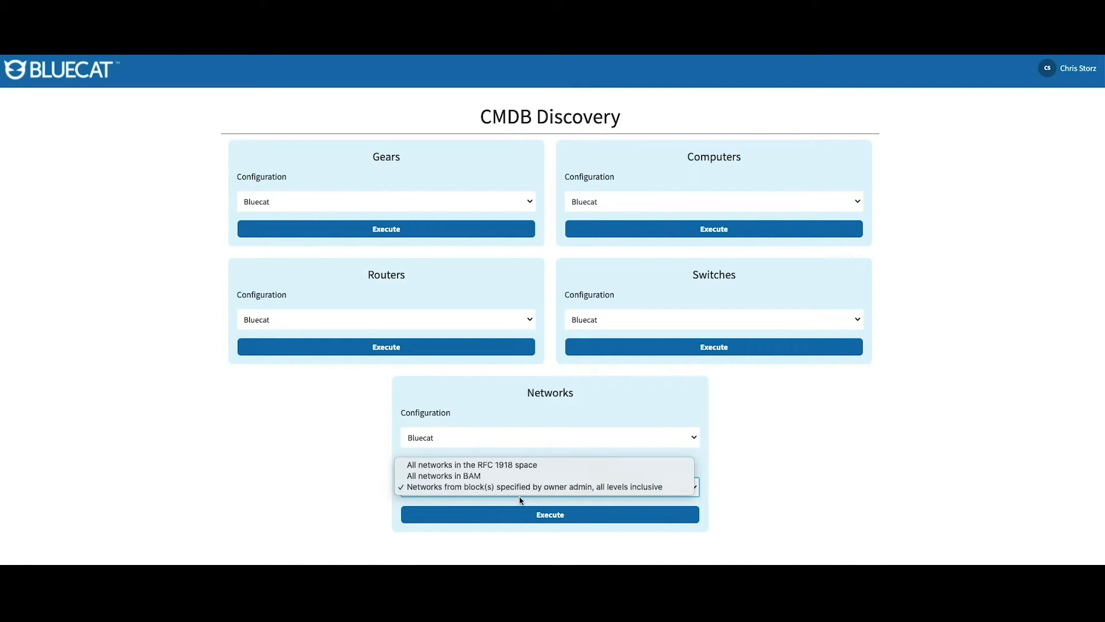
pyautogui.moveTo(550, 489)
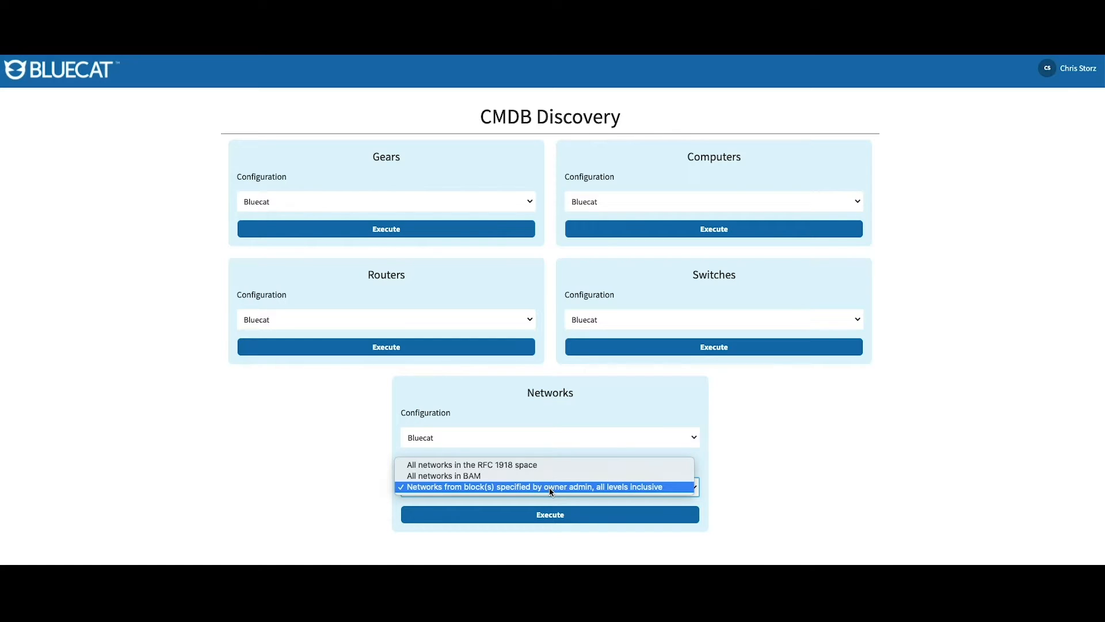
pyautogui.moveTo(539, 482)
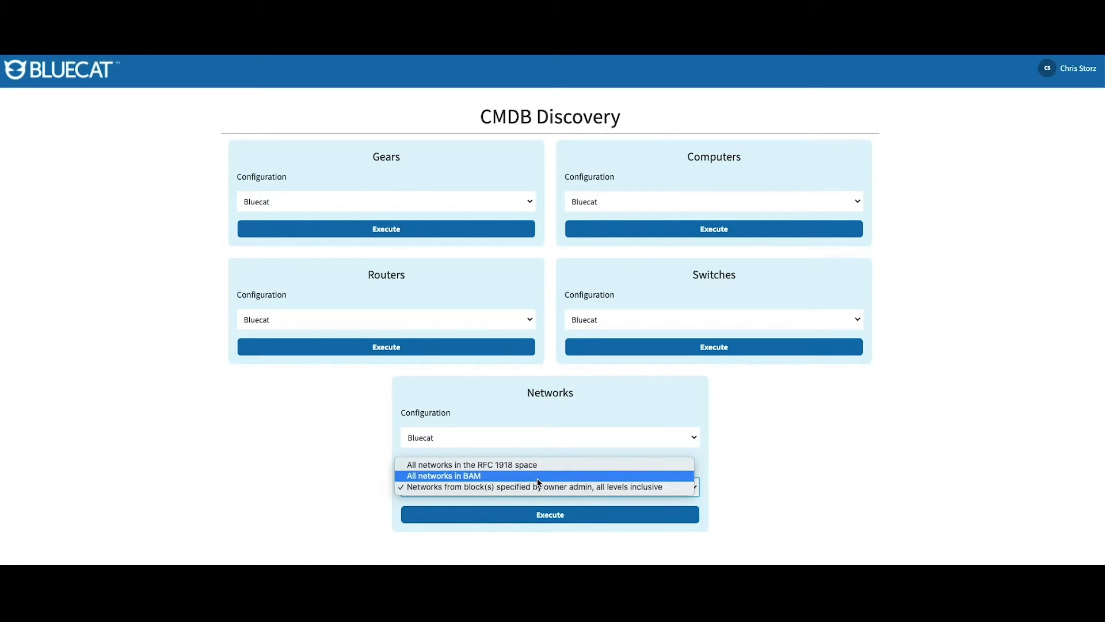
pyautogui.moveTo(532, 468)
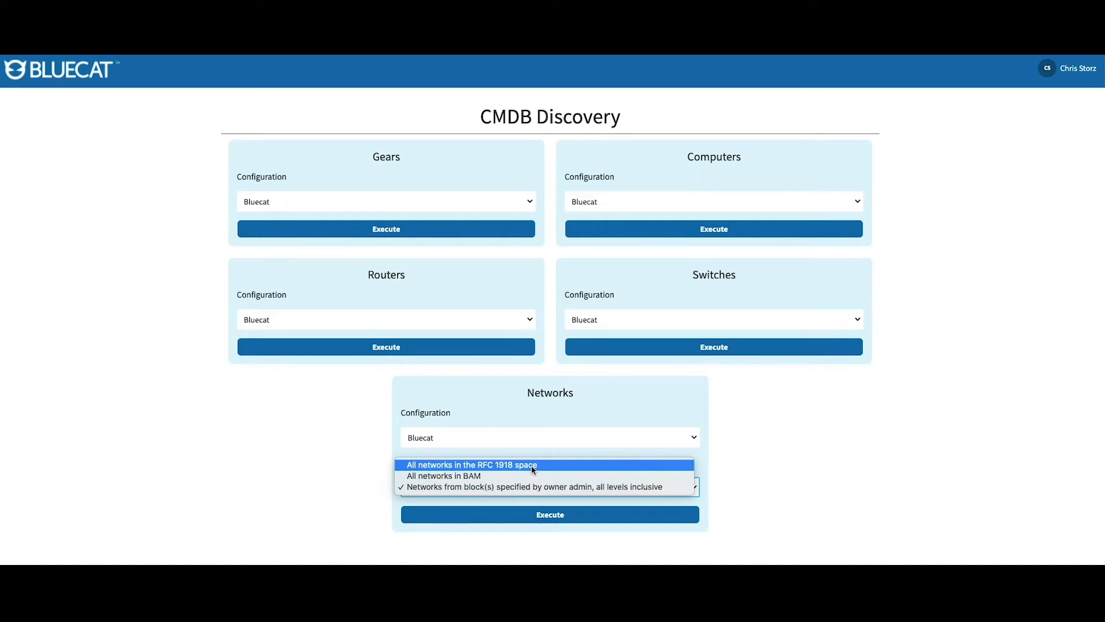
pyautogui.click(472, 464)
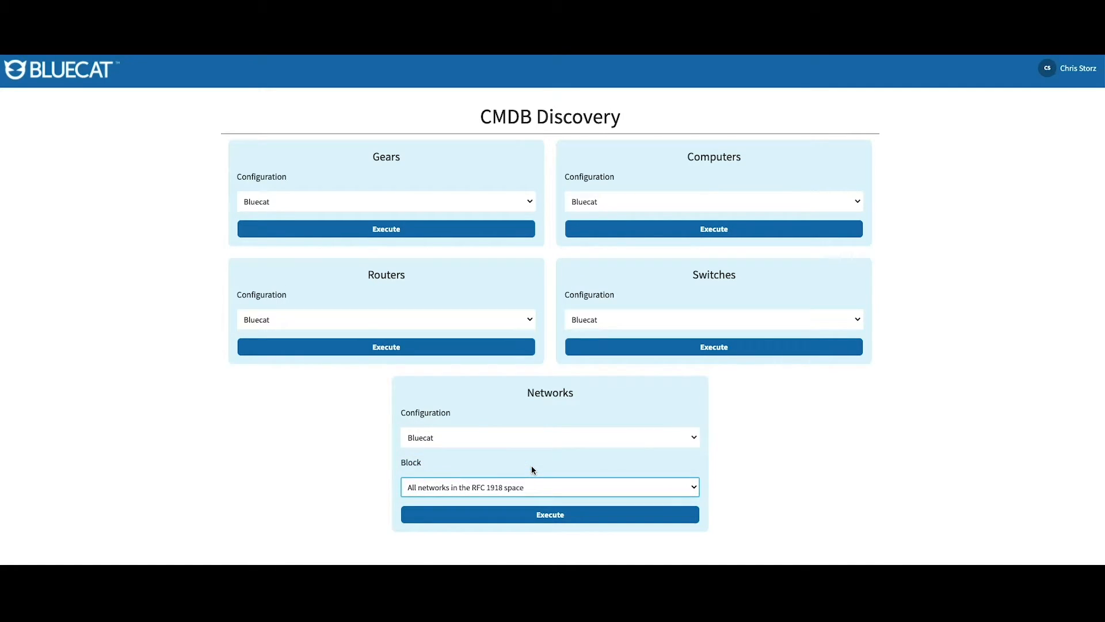
pyautogui.click(550, 513)
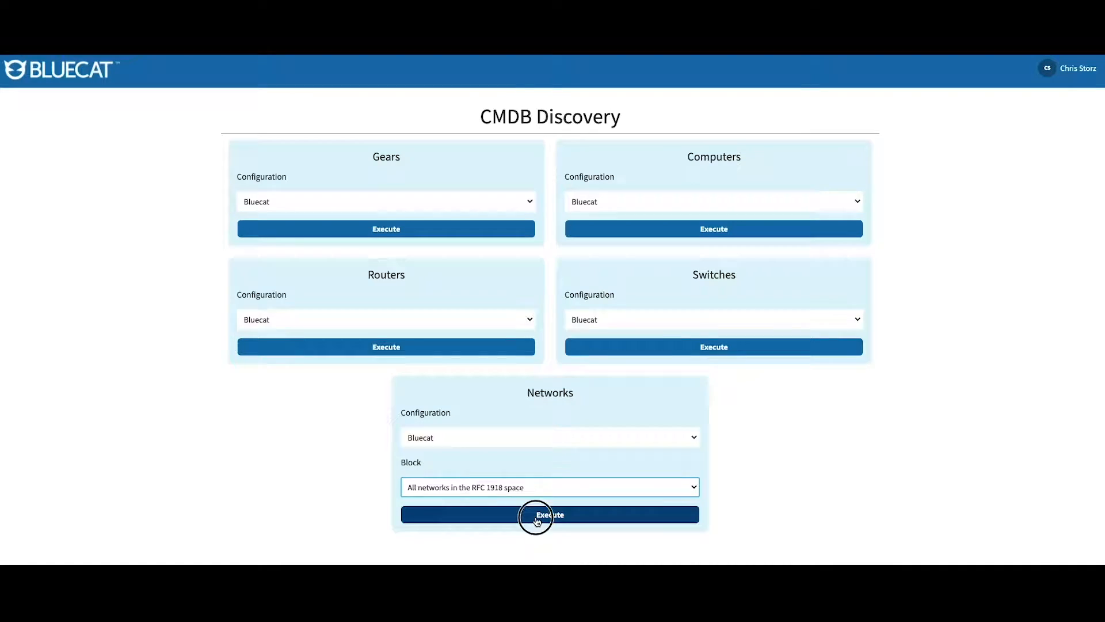
pyautogui.click(550, 513)
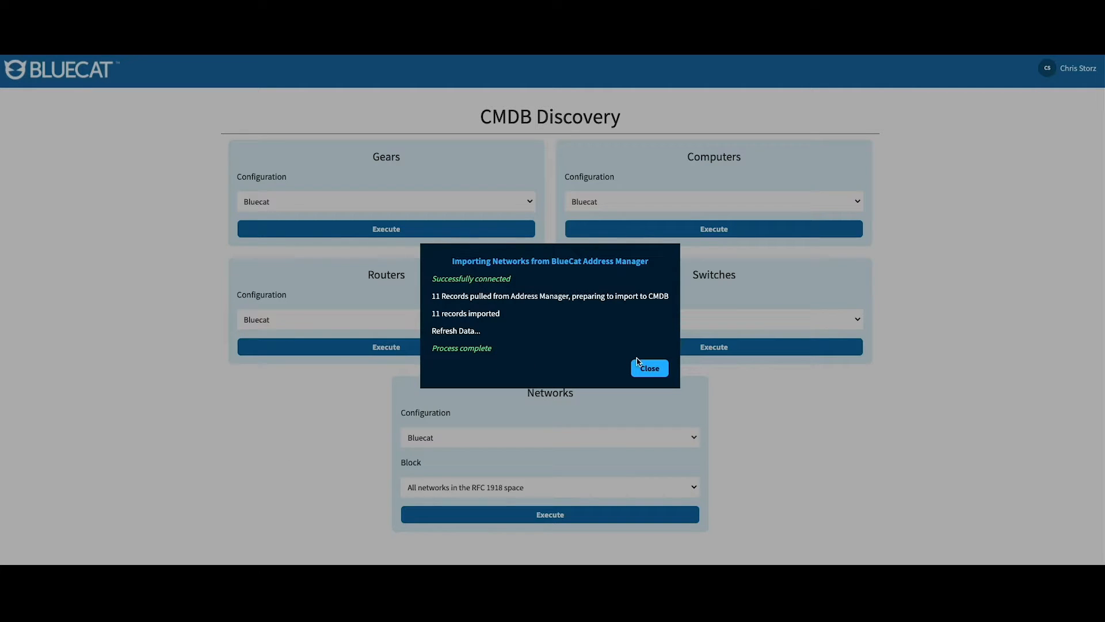
pyautogui.click(649, 368)
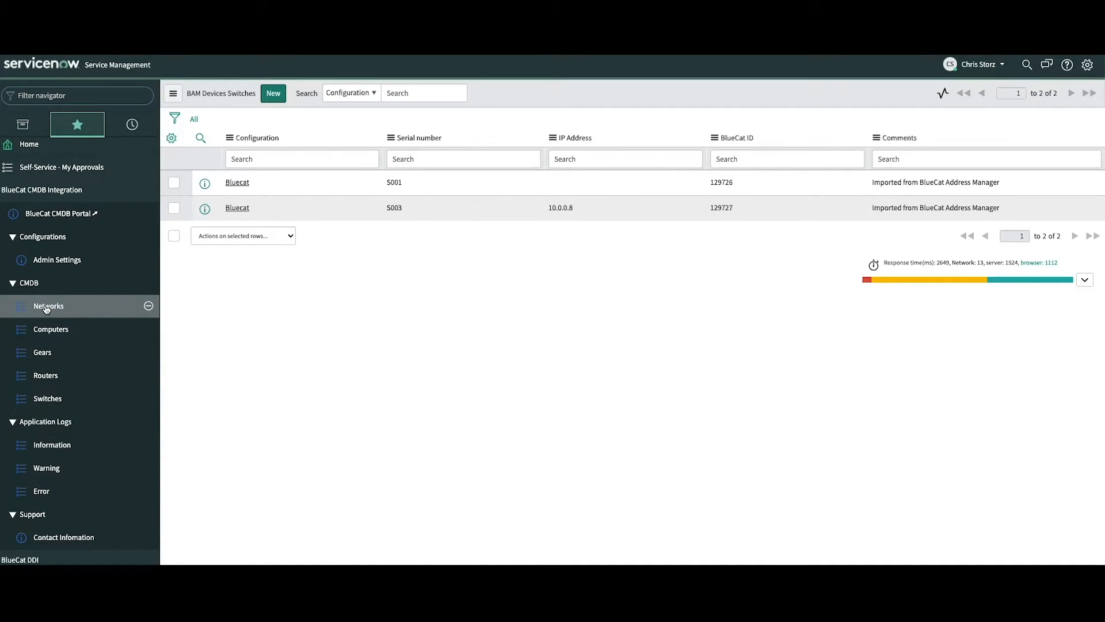
# Step: Show the BlueCat networks list under CMDB with the 11 imported subnets
pyautogui.click(48, 306)
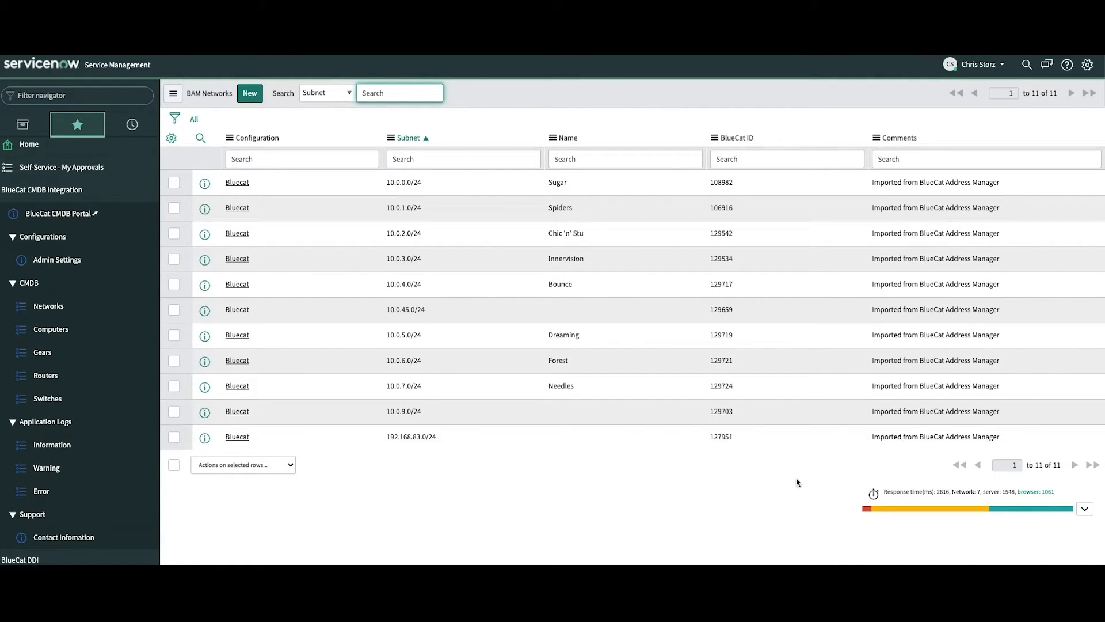
pyautogui.moveTo(439, 504)
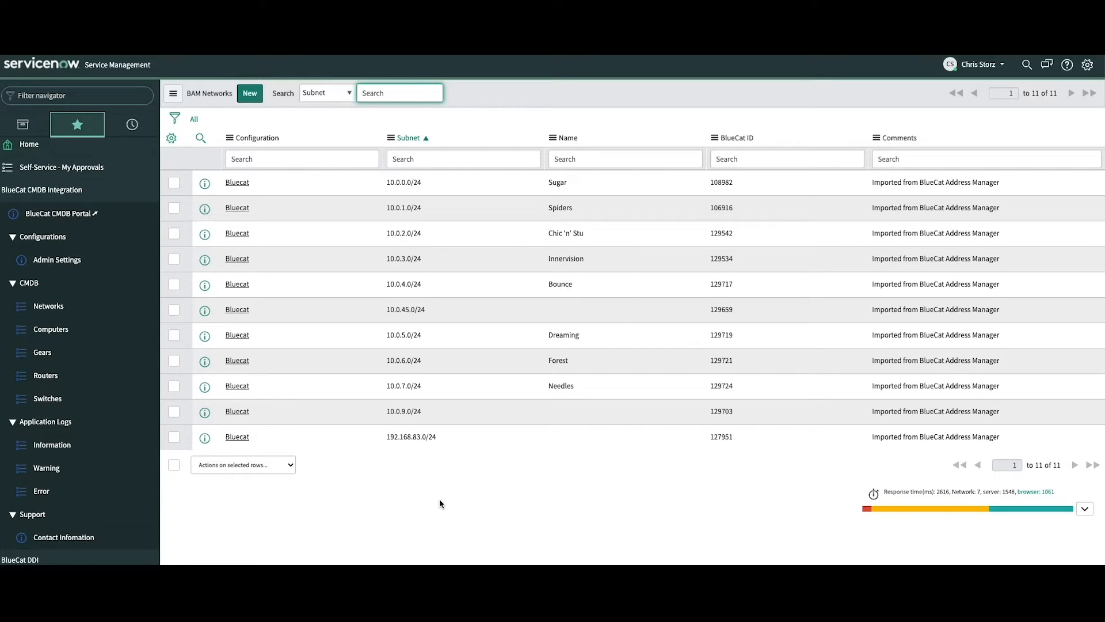
pyautogui.moveTo(400, 486)
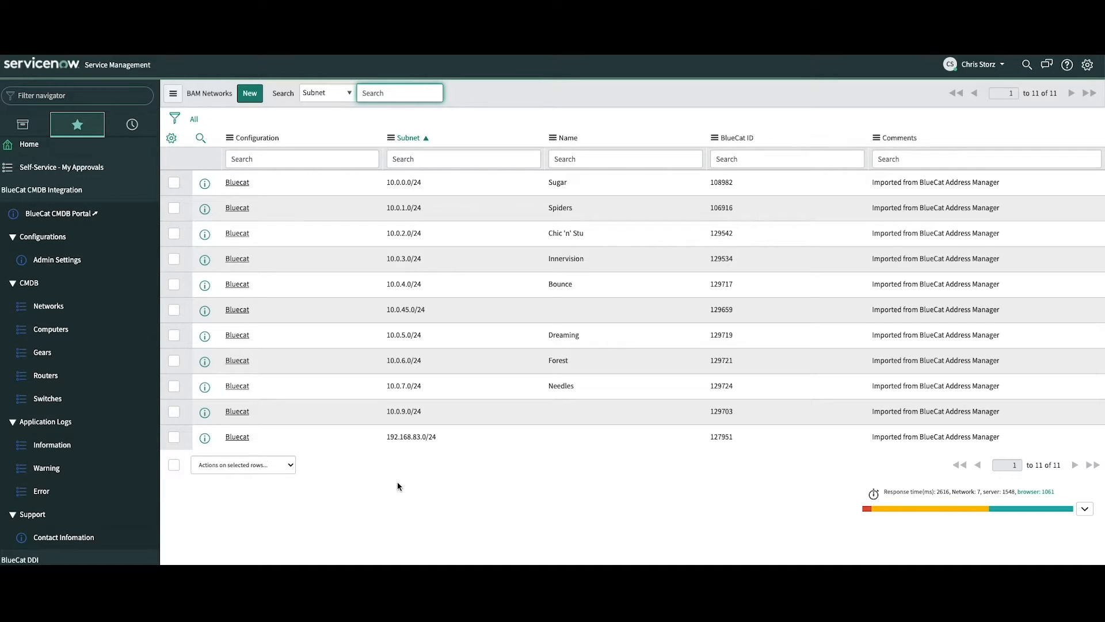
pyautogui.moveTo(390, 463)
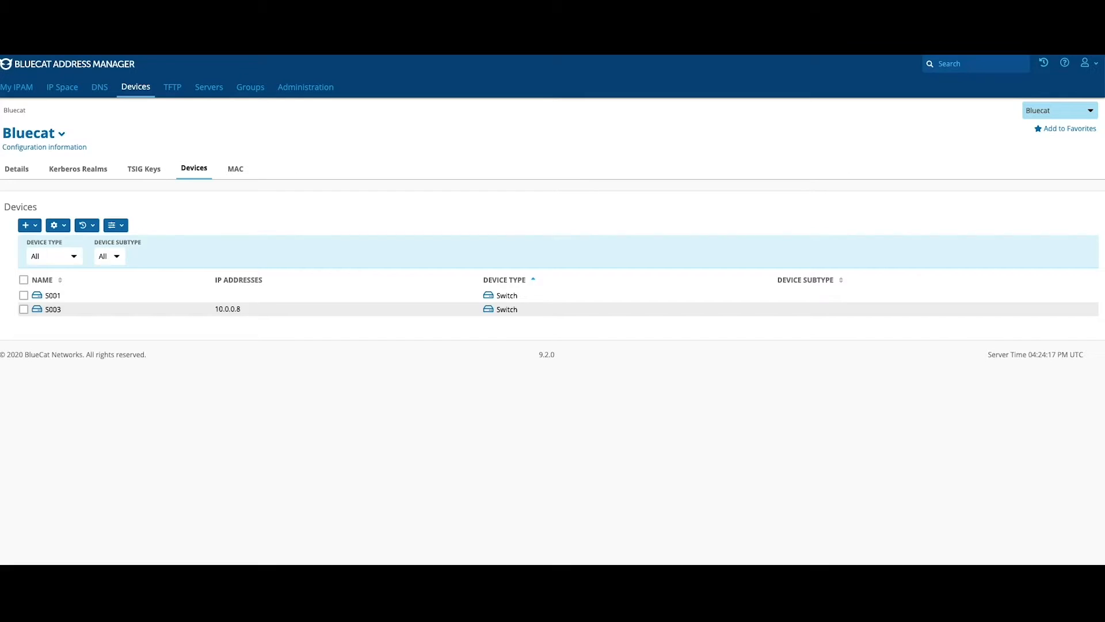
pyautogui.moveTo(62, 97)
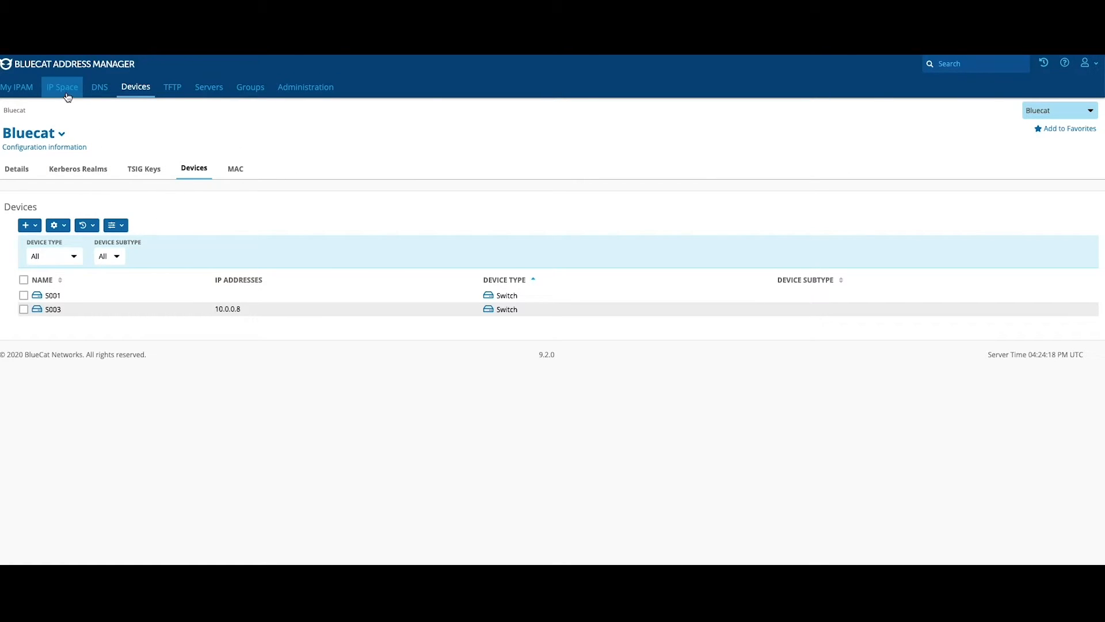
# Step: View the configuration's IP Space and go into the 10.0.0.0/8 IPv4 block
pyautogui.click(63, 87)
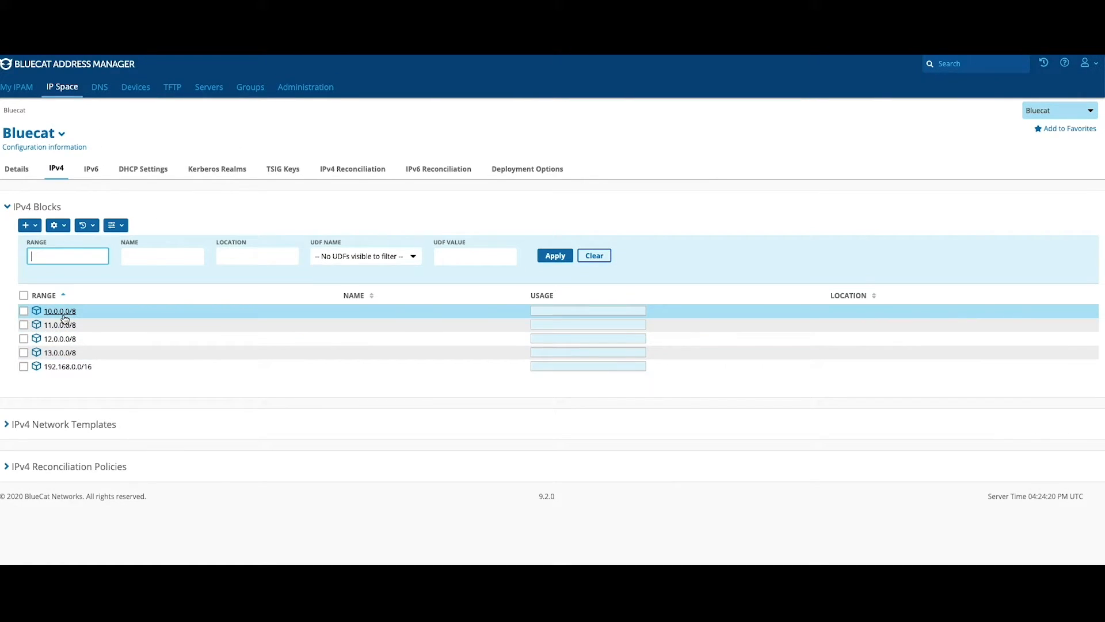
pyautogui.click(57, 311)
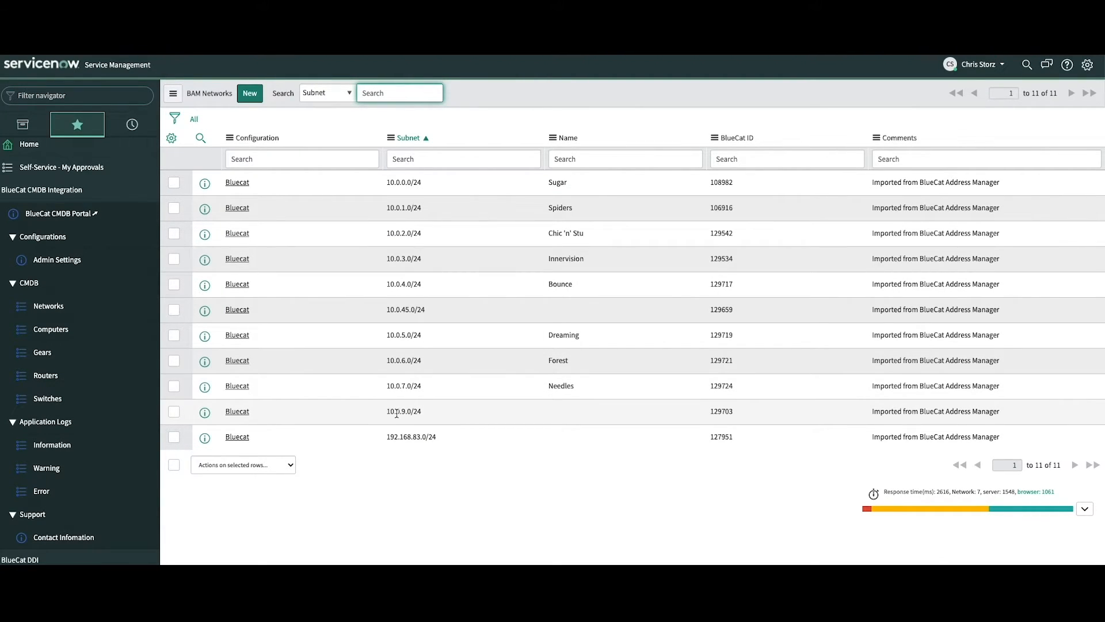
pyautogui.moveTo(562, 414)
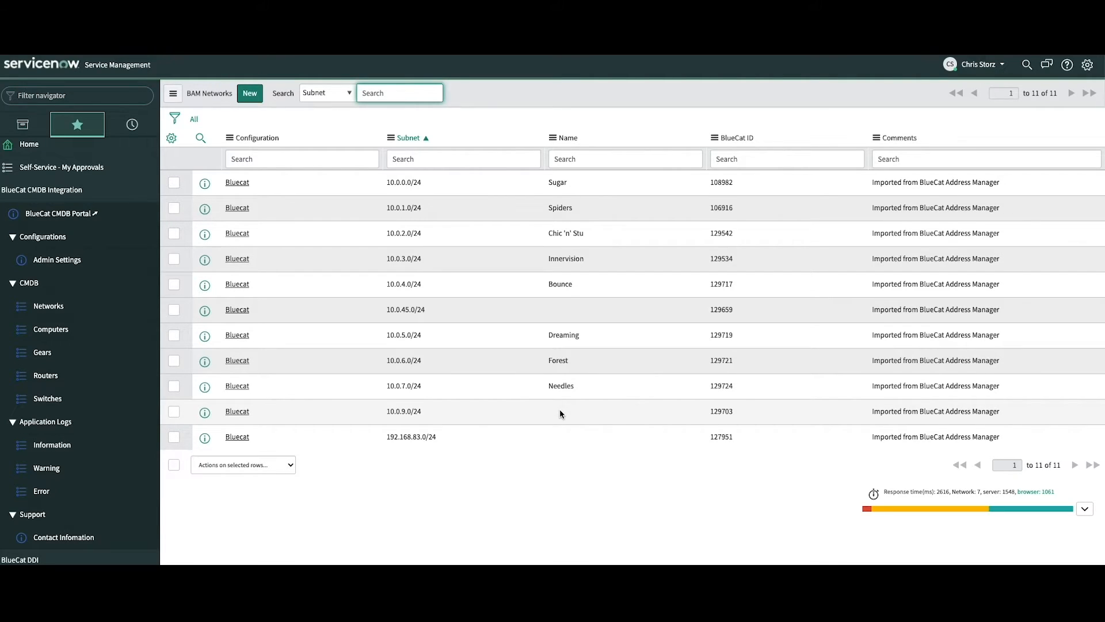
# Step: Name the 10.0.9.0/24 network "Chris's Network" in the networks list and save it
pyautogui.doubleClick(594, 411)
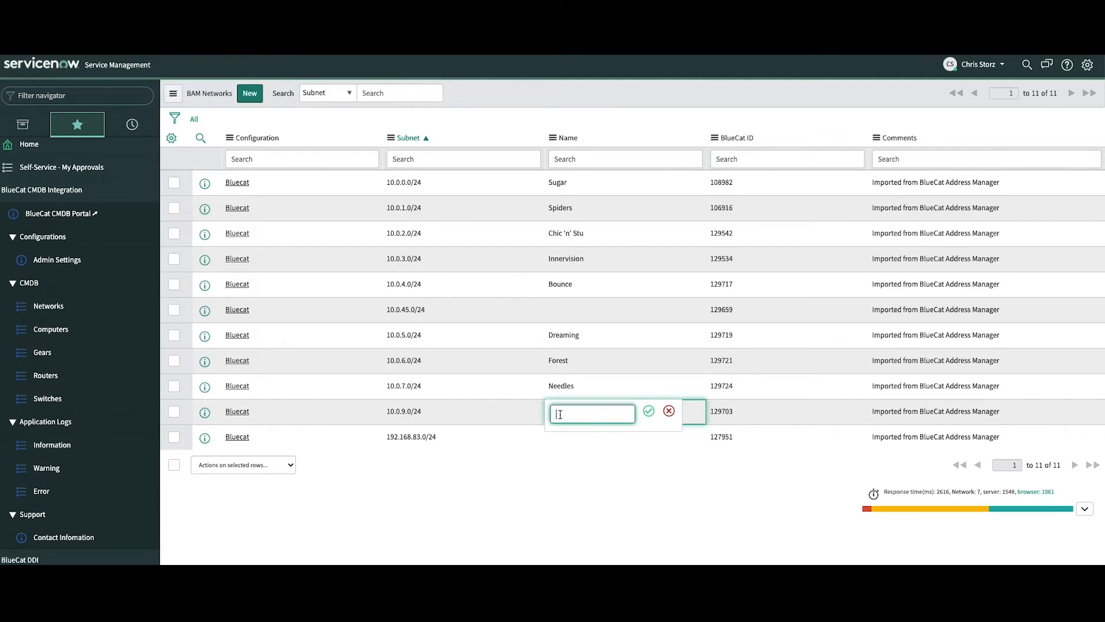
pyautogui.write("Chris's Netw")
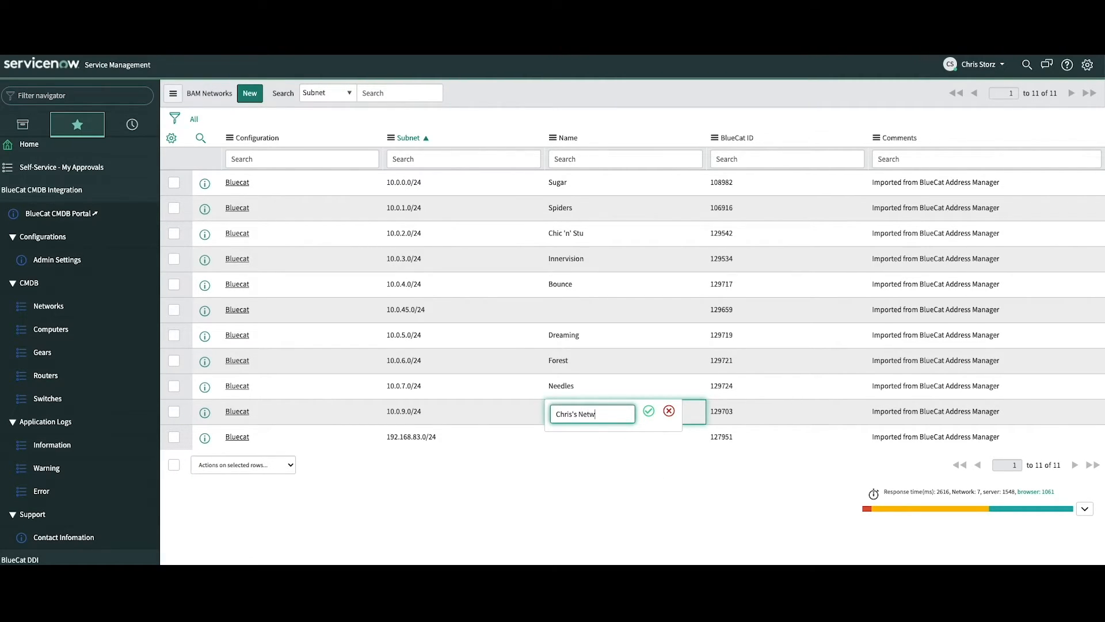
pyautogui.write('ork')
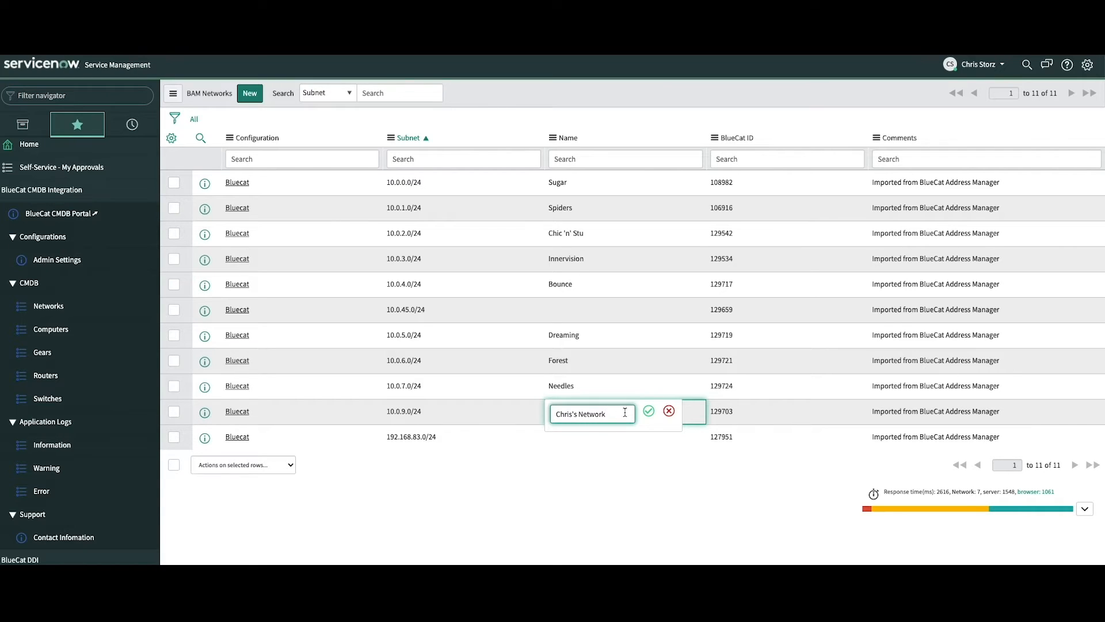
pyautogui.click(650, 410)
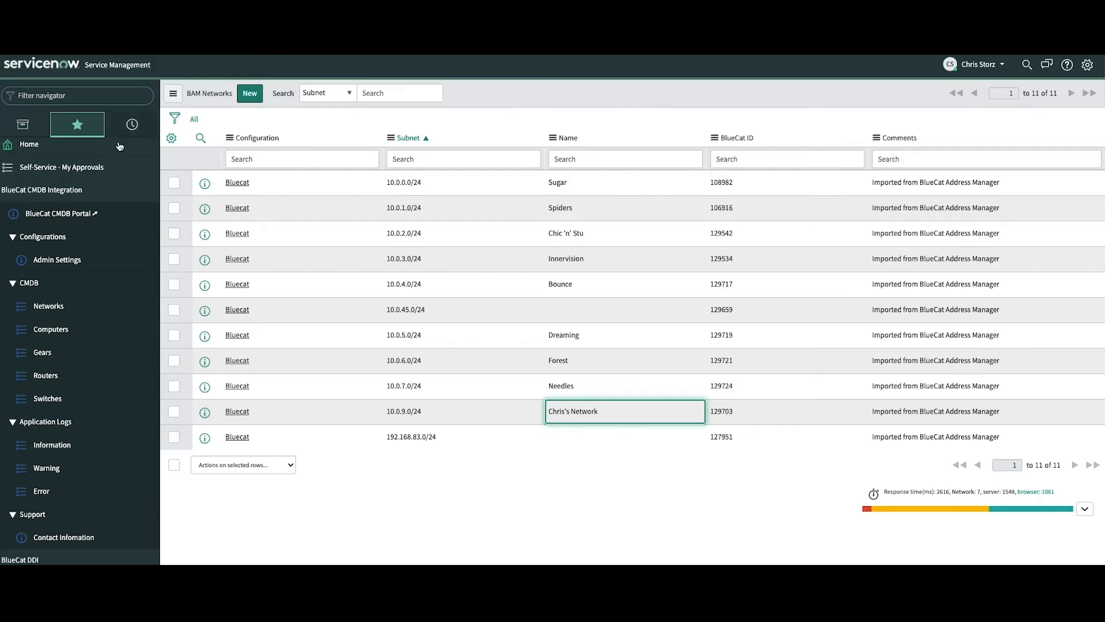
pyautogui.click(57, 260)
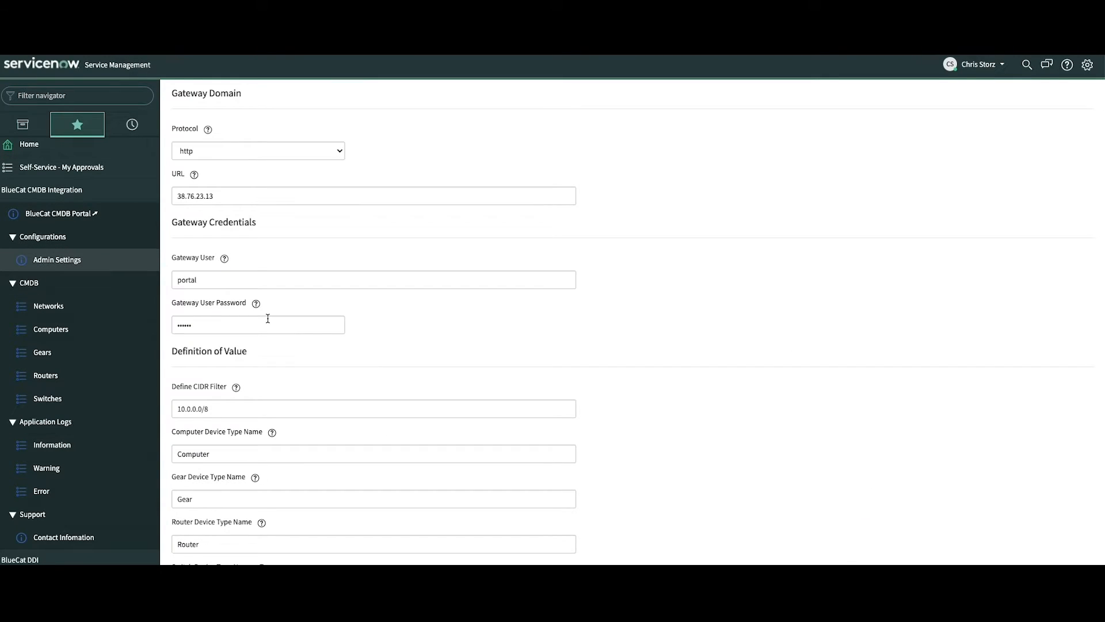
pyautogui.scroll(-3)
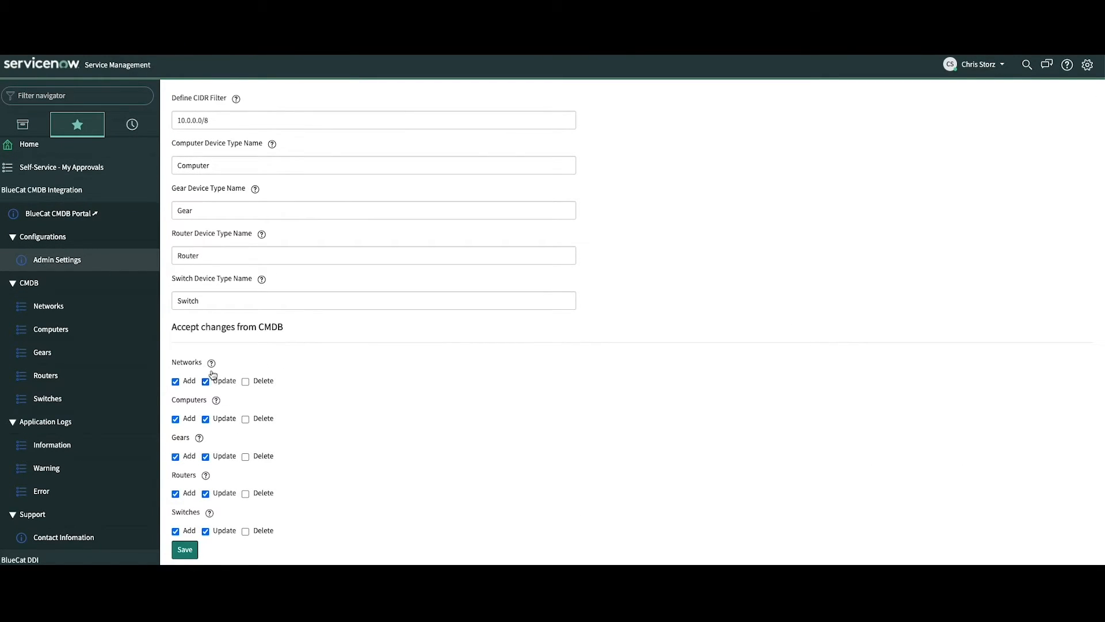
pyautogui.moveTo(266, 430)
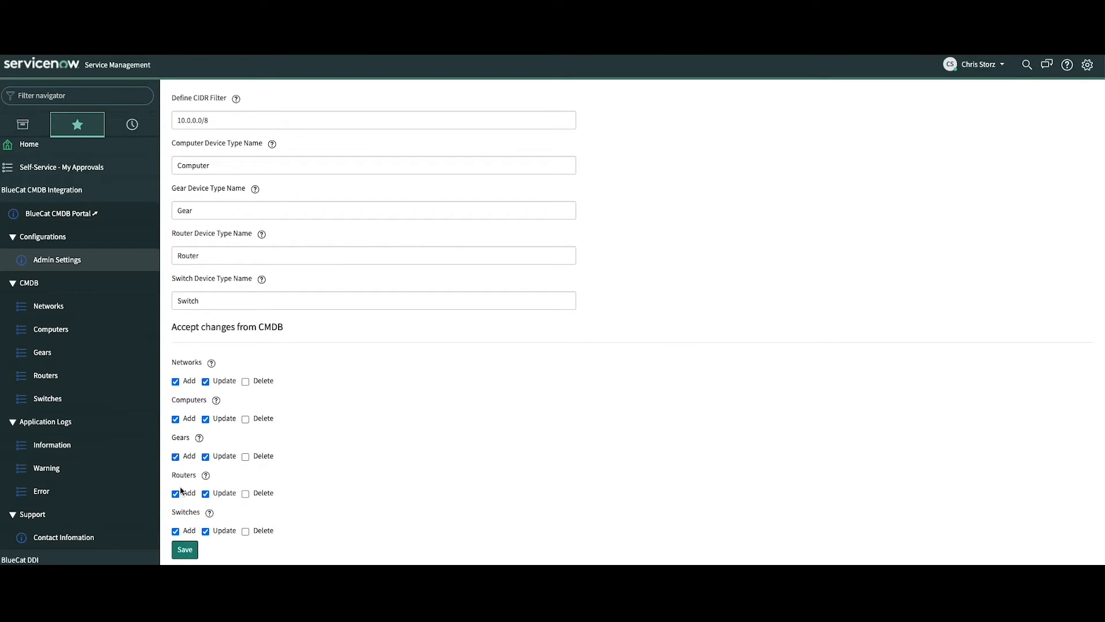
pyautogui.moveTo(106, 345)
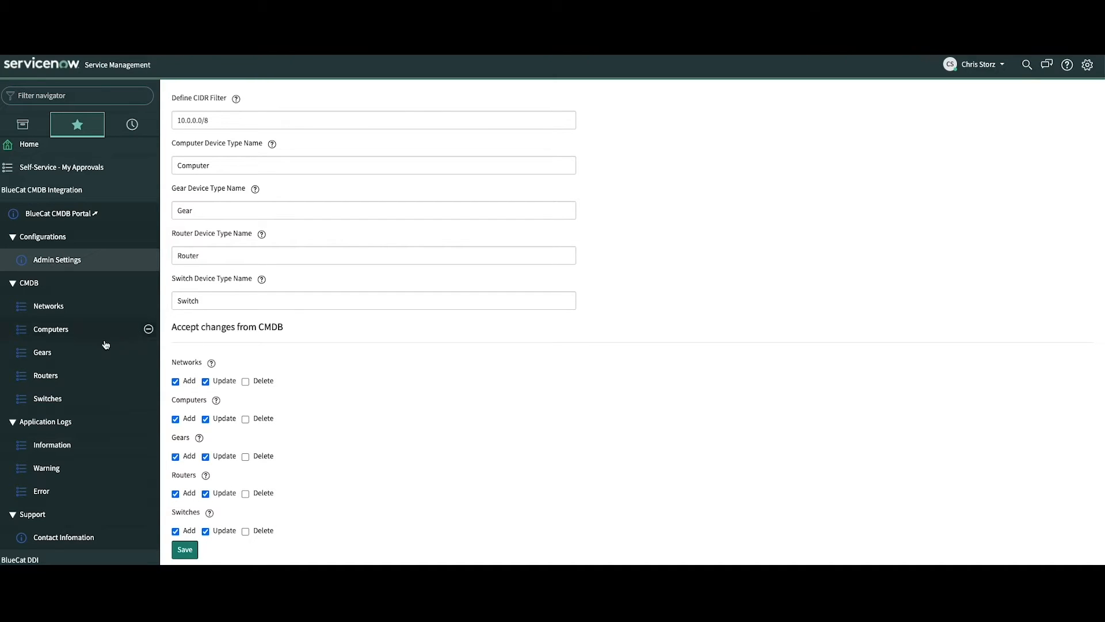
pyautogui.moveTo(54, 323)
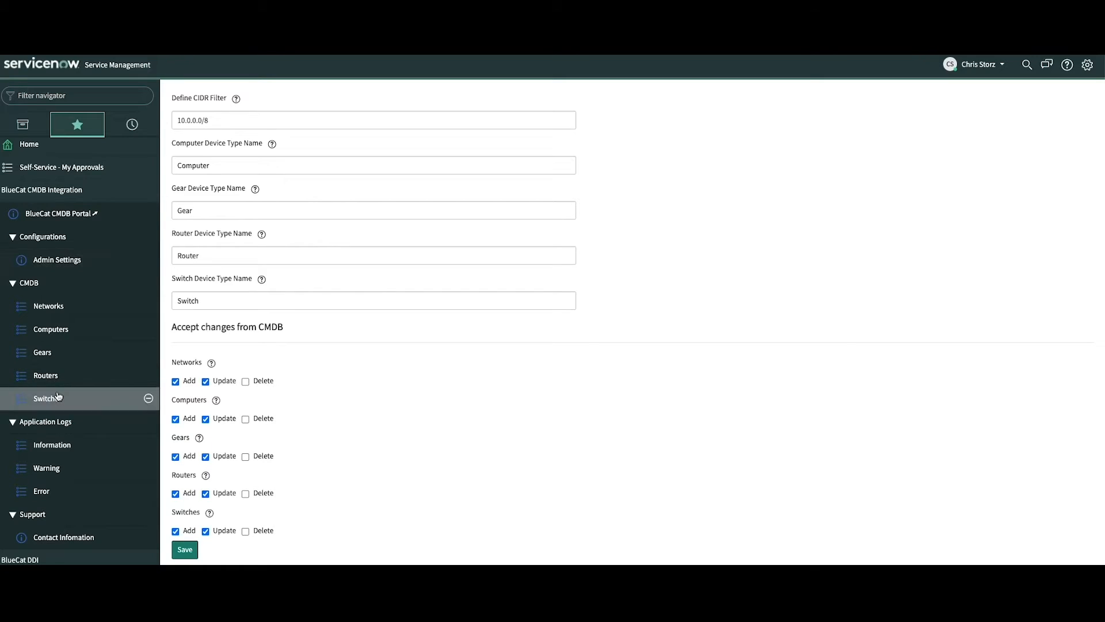
# Step: Reopen the switches list showing S001 and S003 and start a new switch record
pyautogui.click(47, 398)
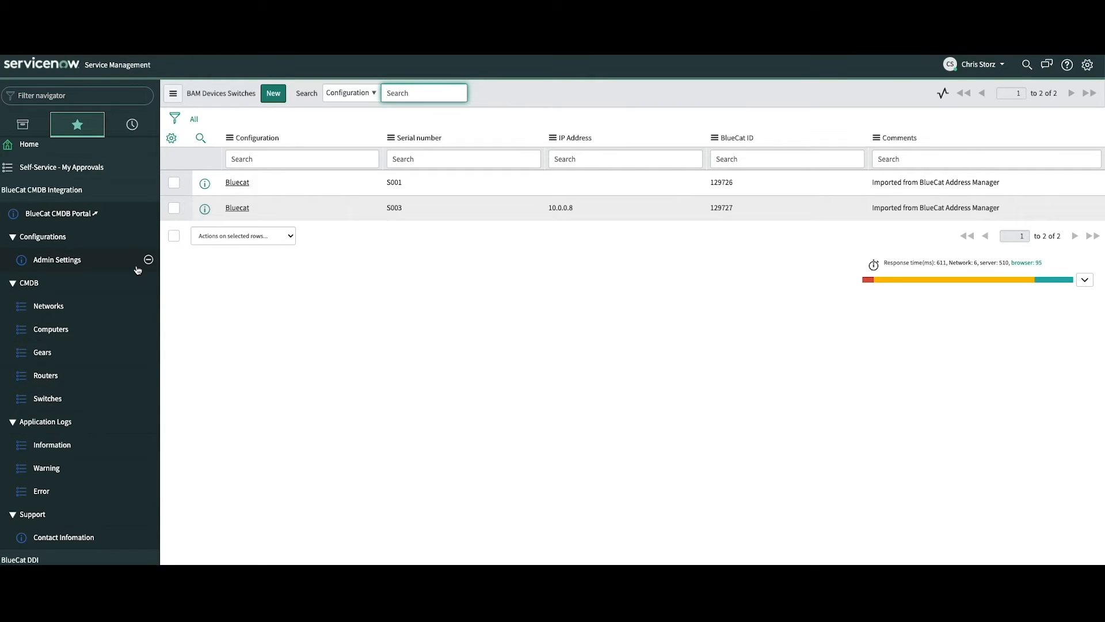
pyautogui.moveTo(258, 107)
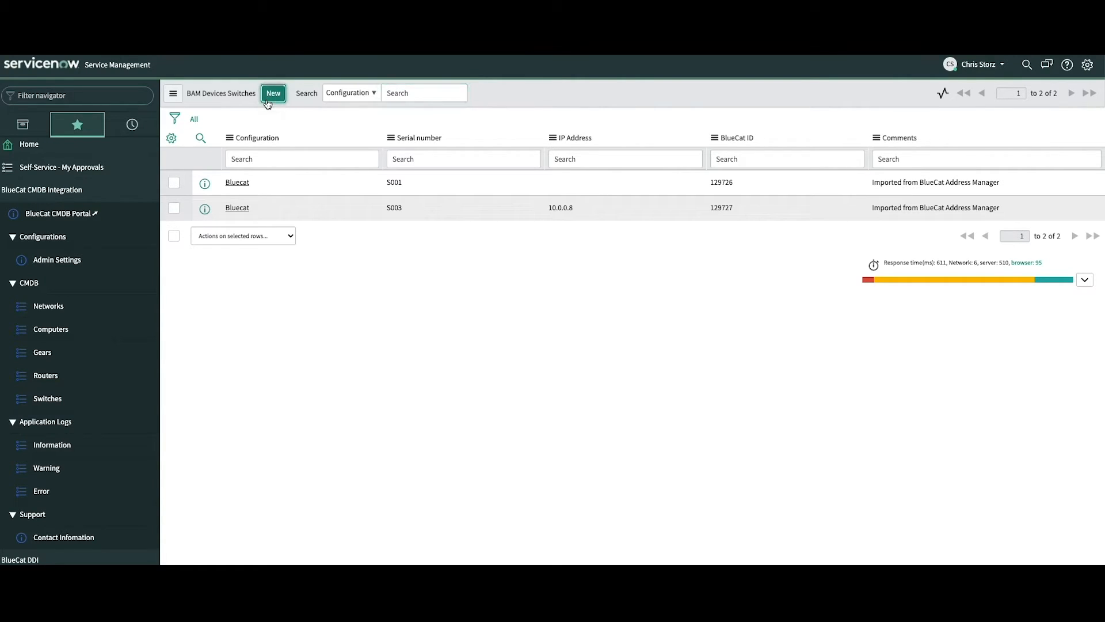
pyautogui.click(273, 93)
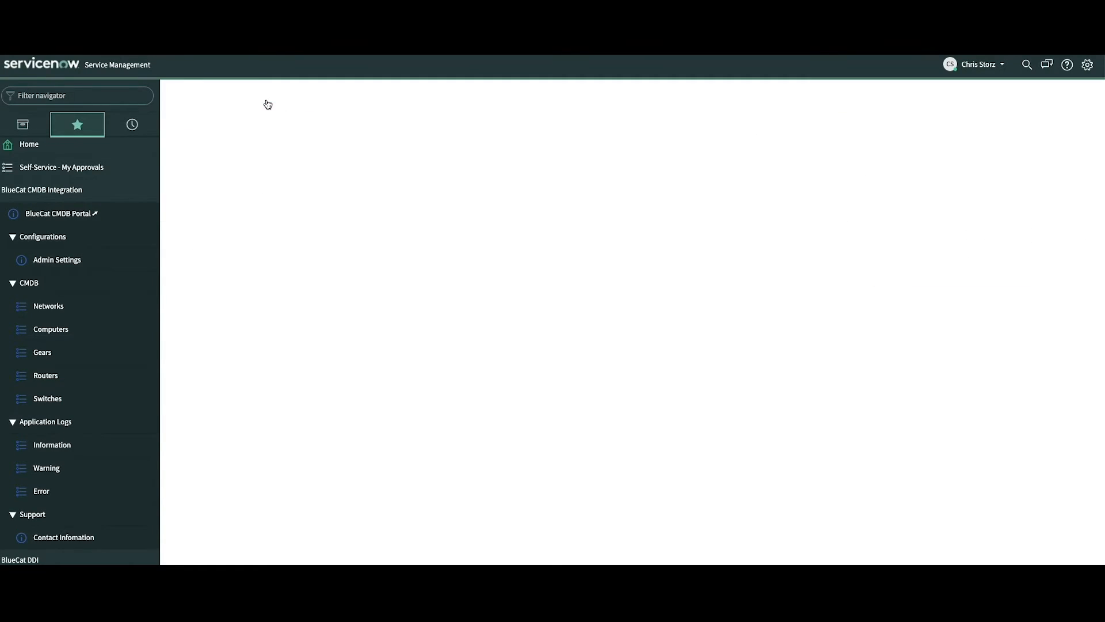
# Step: Submit switch S002 with configuration Bluecat and IP address 10.0.2.5
pyautogui.click(46, 399)
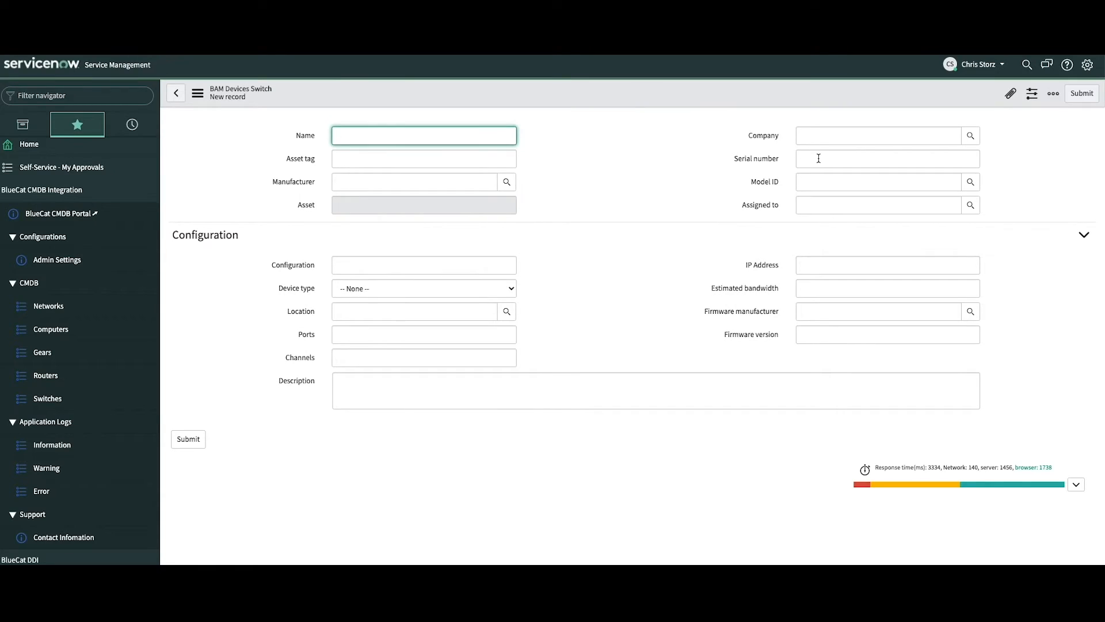
pyautogui.write('S002')
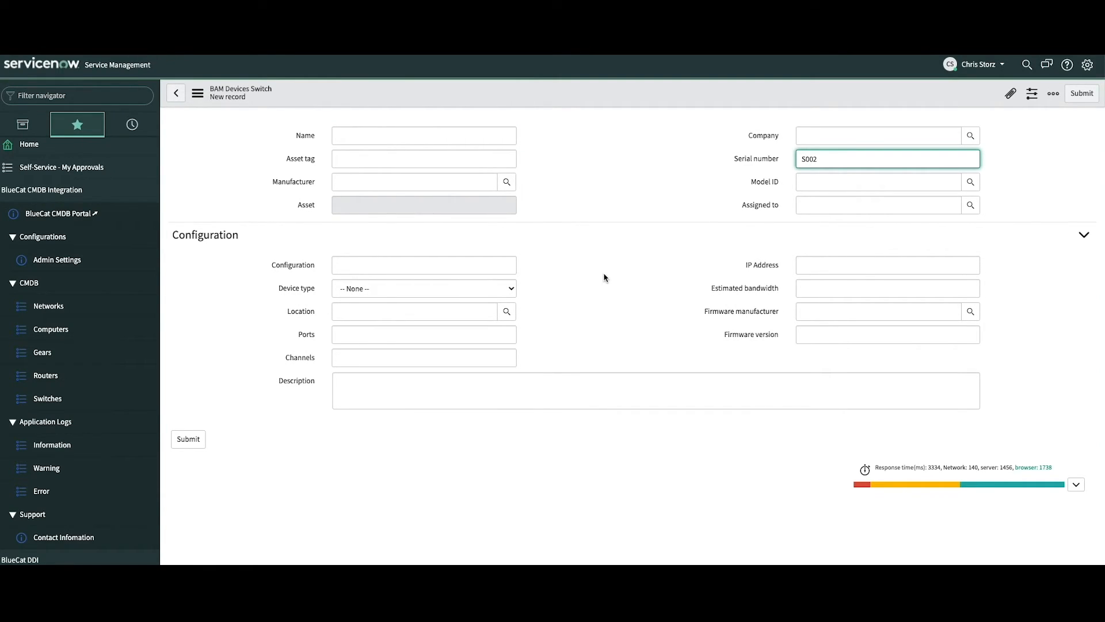
pyautogui.write('B')
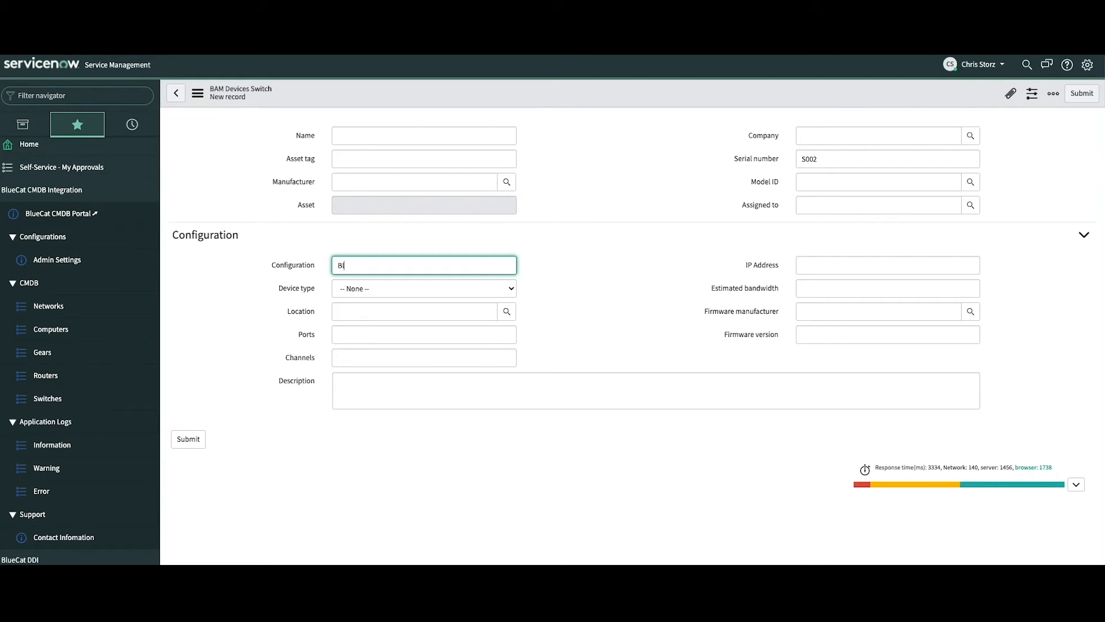
pyautogui.write('luecat')
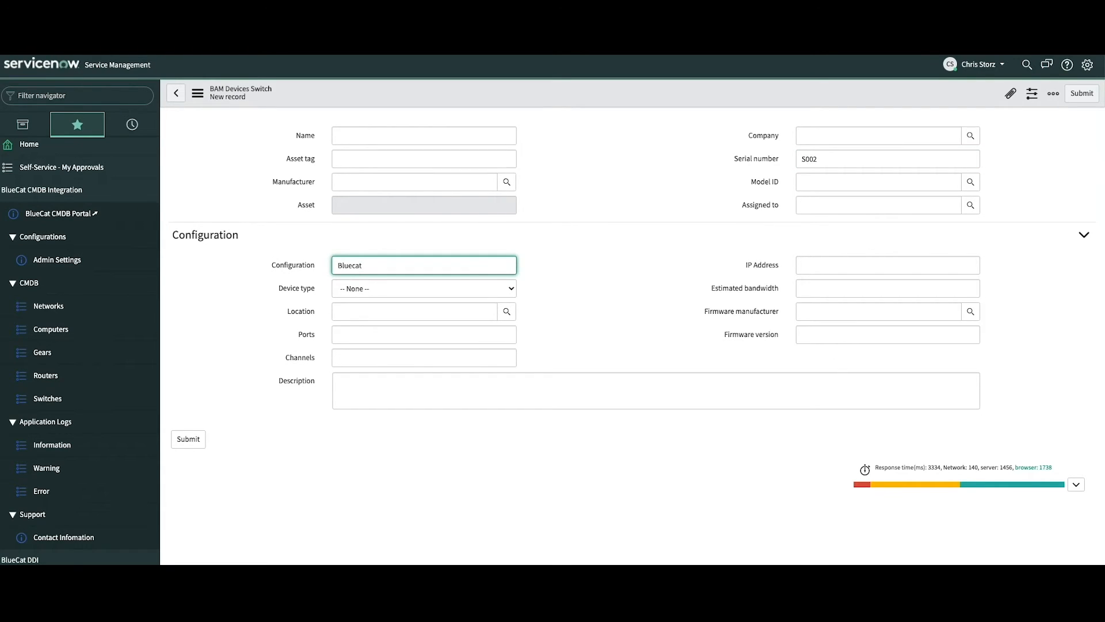
pyautogui.moveTo(488, 283)
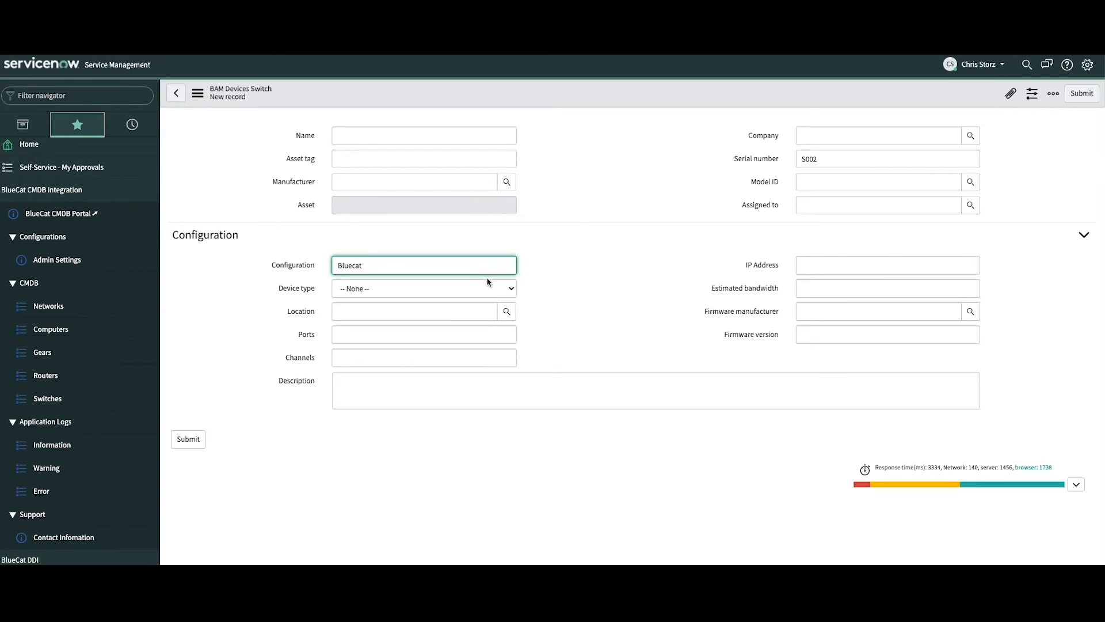
pyautogui.click(888, 265)
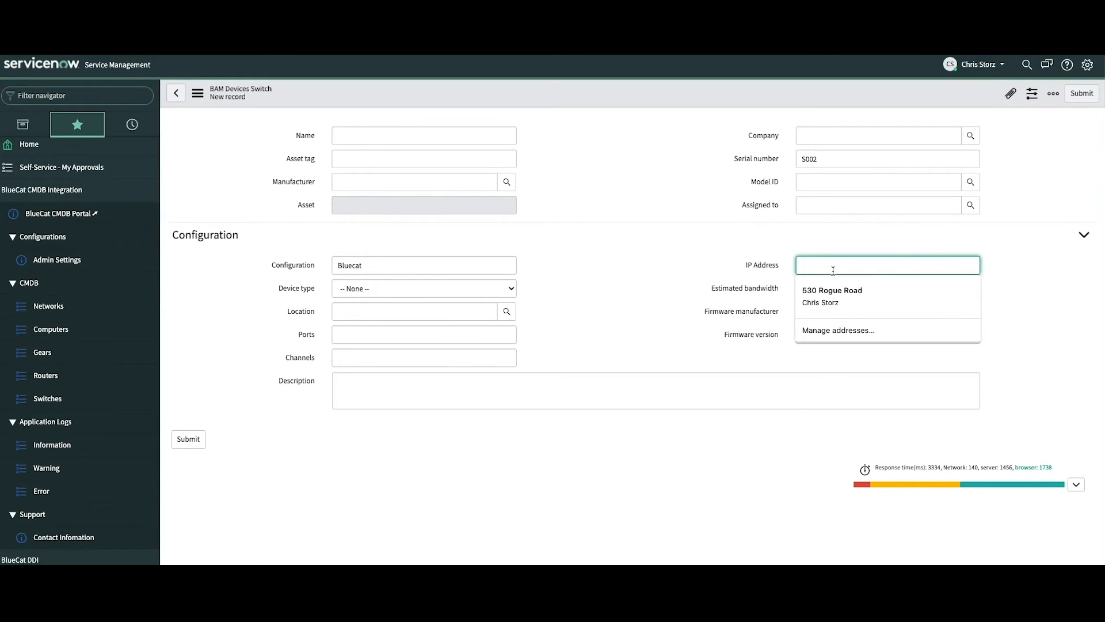
pyautogui.write('10.0.2')
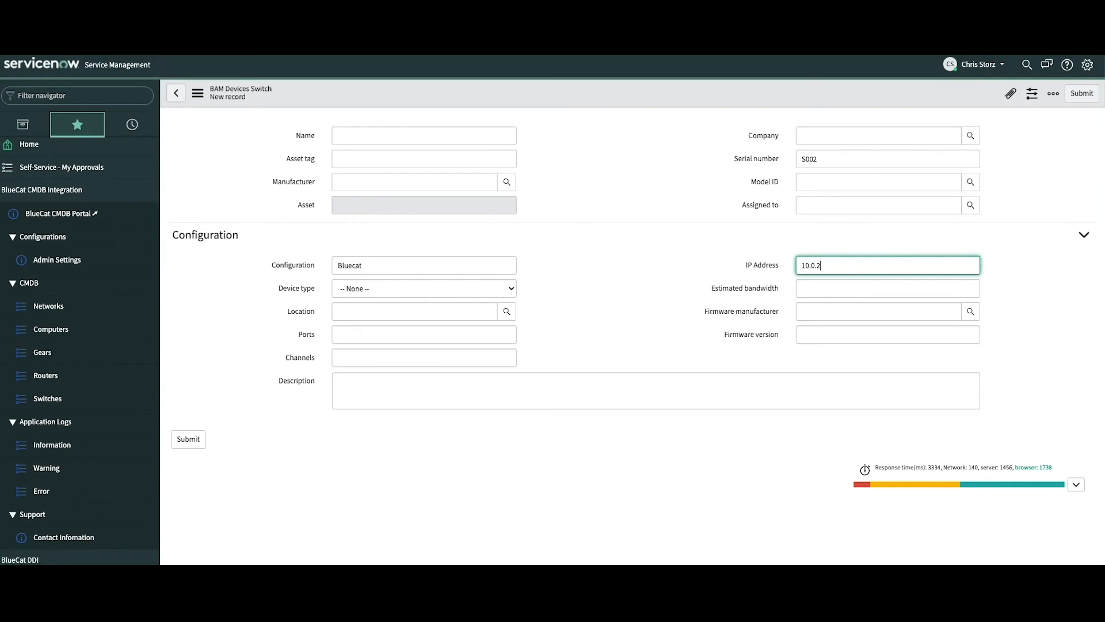
pyautogui.write('.5')
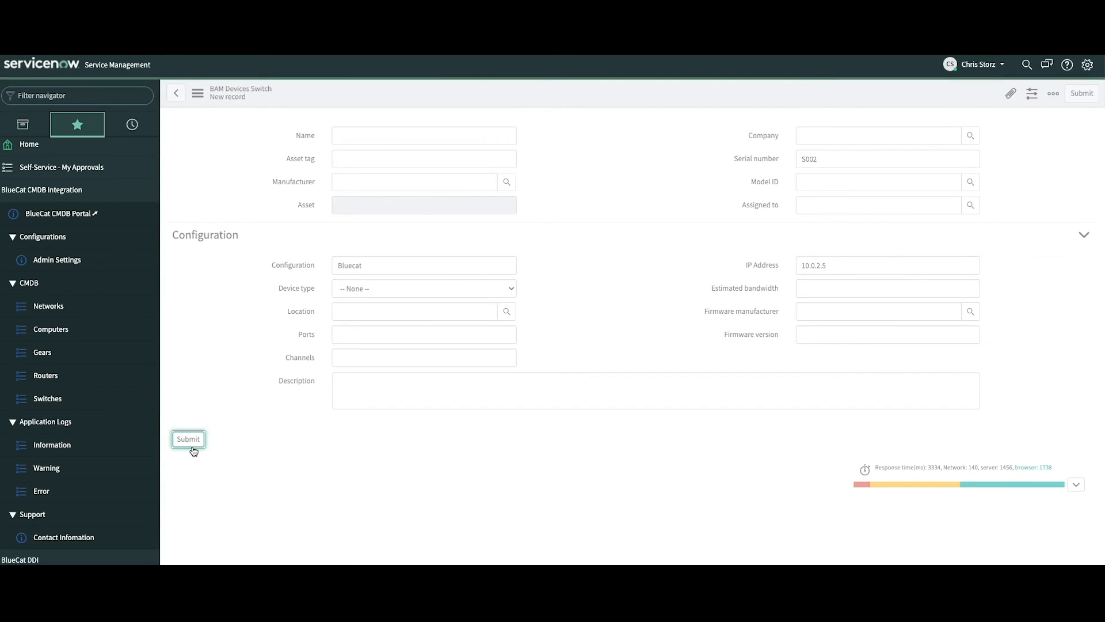
pyautogui.click(187, 438)
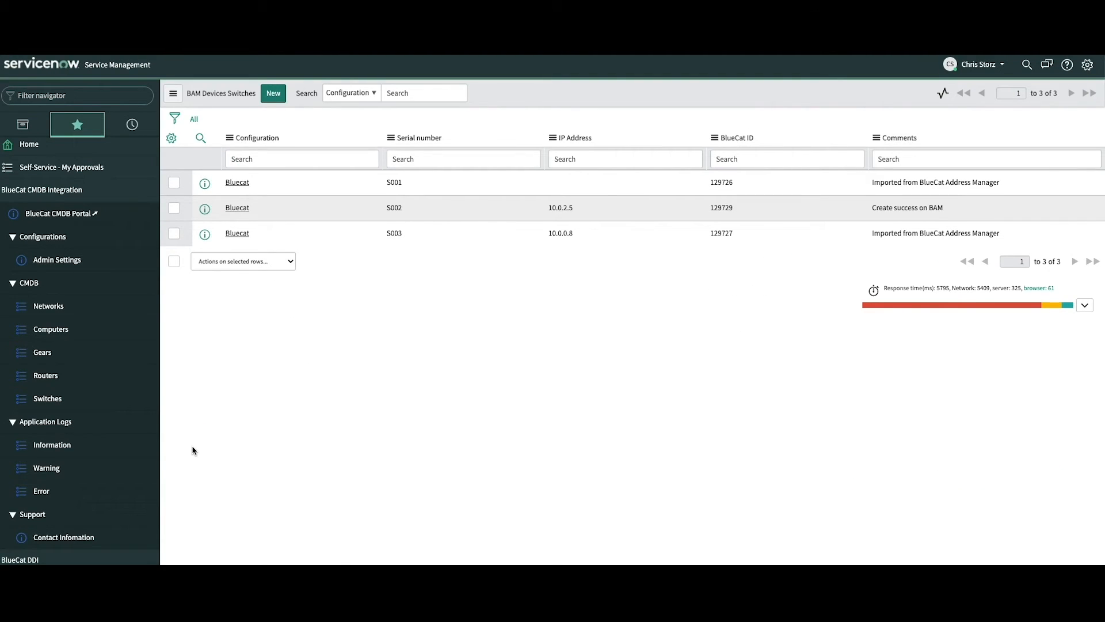
pyautogui.moveTo(913, 206)
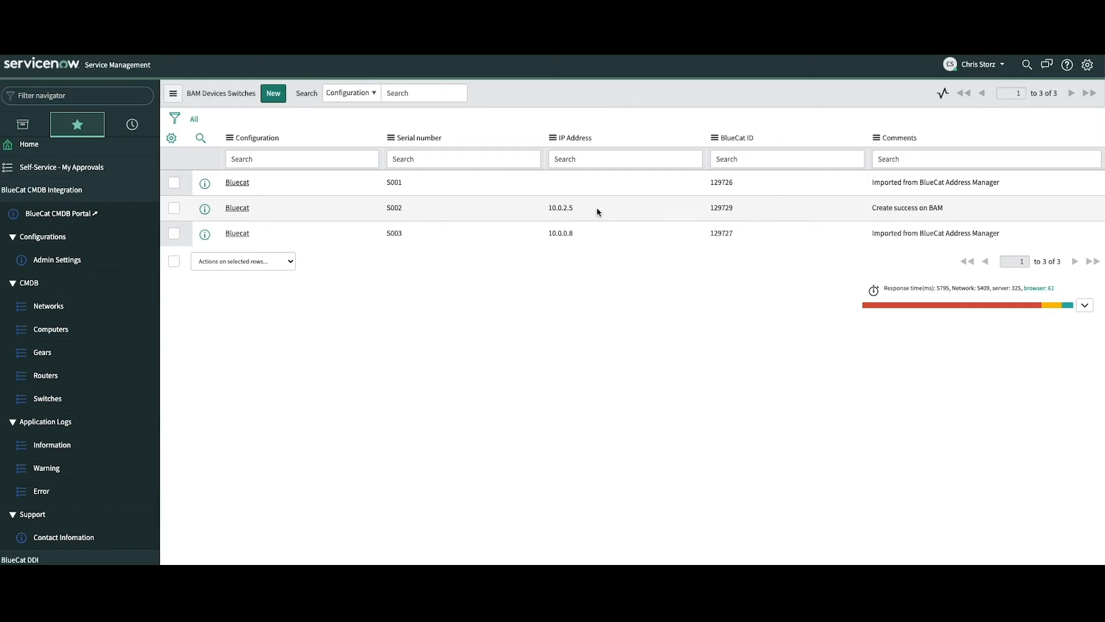
pyautogui.moveTo(387, 207)
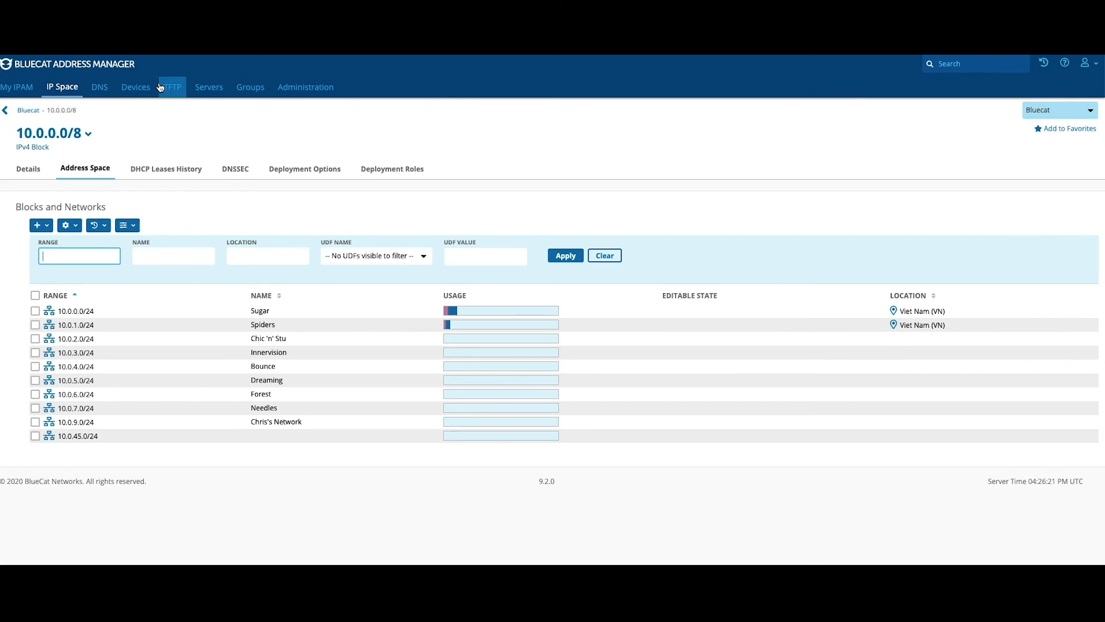
# Step: Check the Devices tab in Address Manager for the synced switches
pyautogui.click(135, 88)
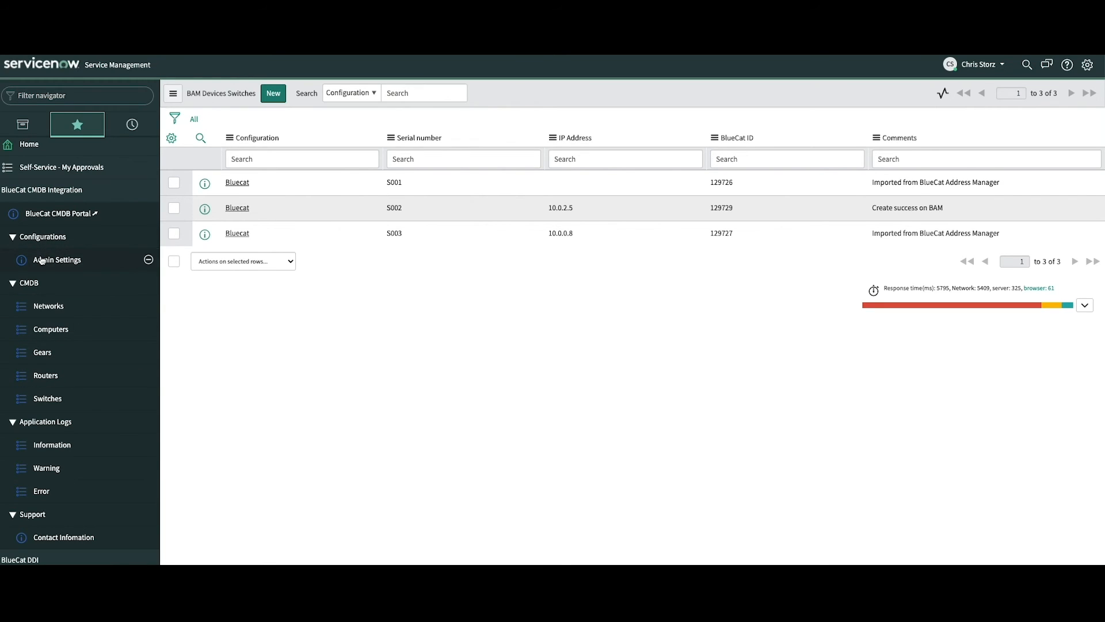
# Step: Enable Delete sync for switches in Admin Settings, save, and return to the switches list
pyautogui.click(58, 260)
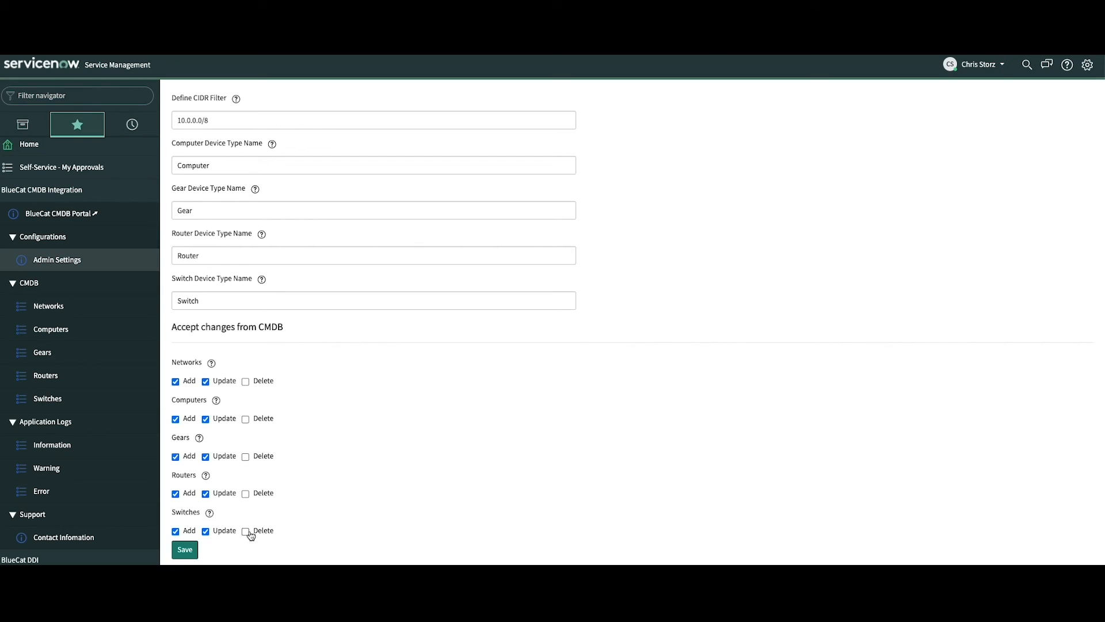
pyautogui.click(245, 531)
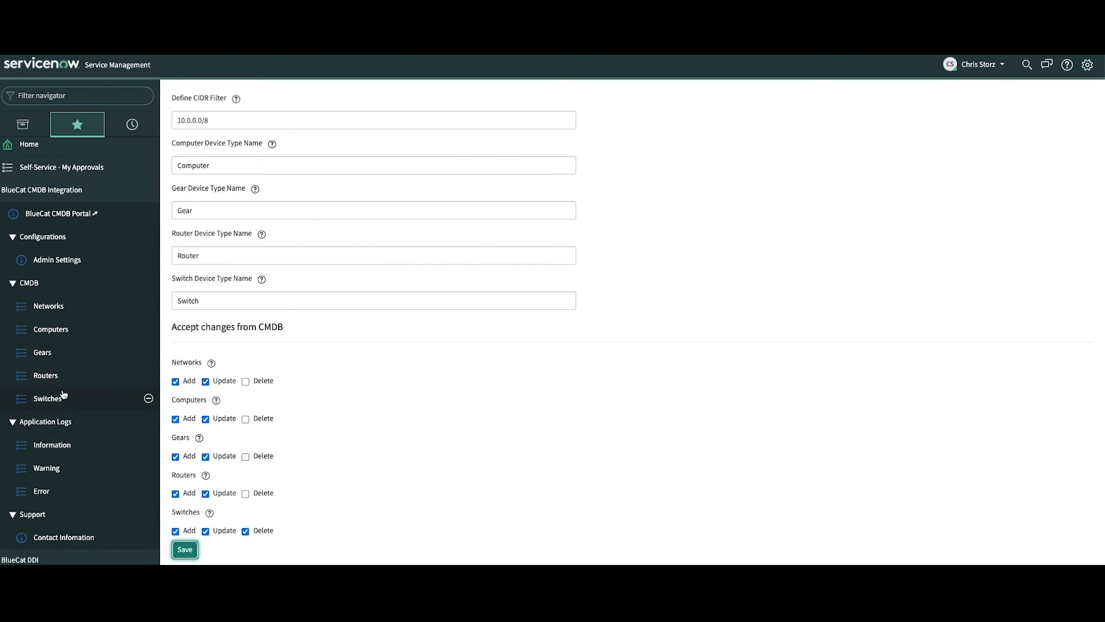
pyautogui.click(47, 399)
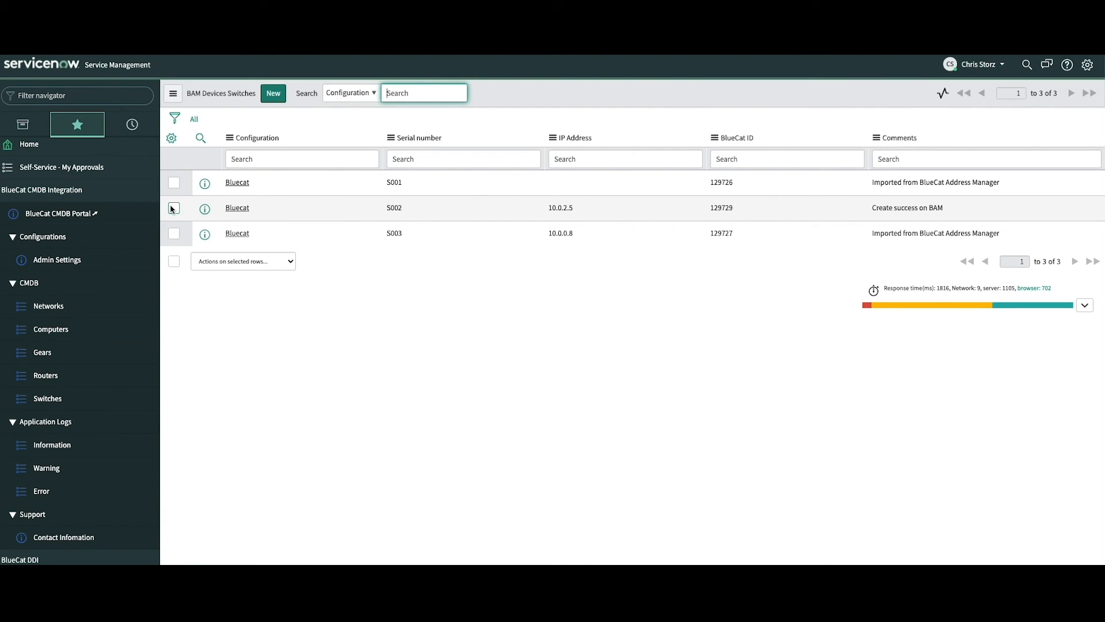
# Step: Delete switch S001 via Actions on selected rows and confirm the deletion
pyautogui.click(174, 182)
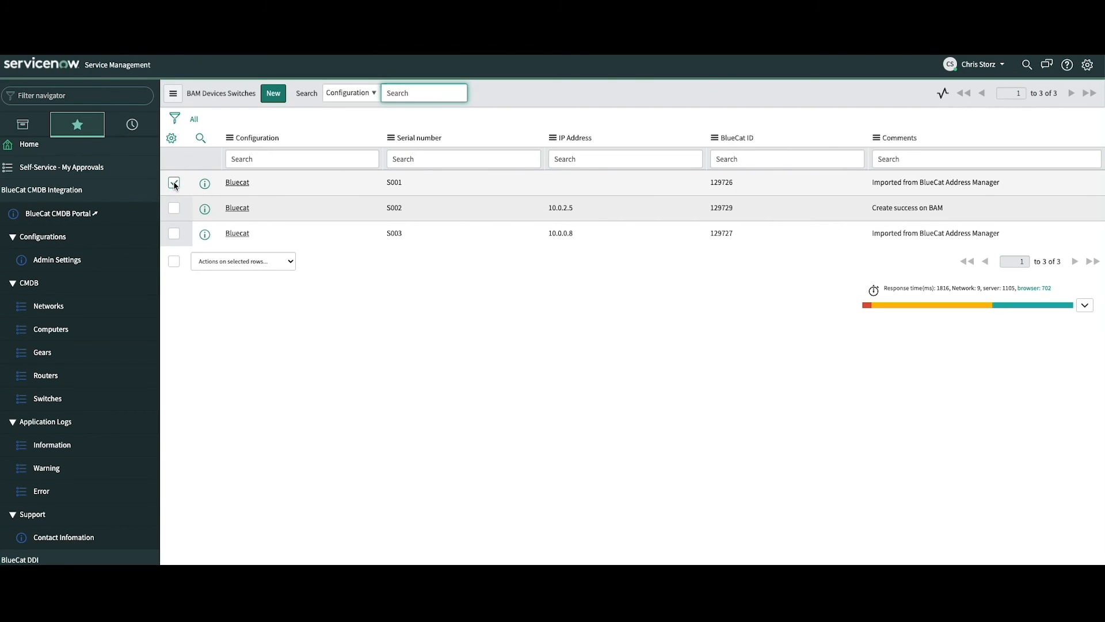
pyautogui.click(175, 182)
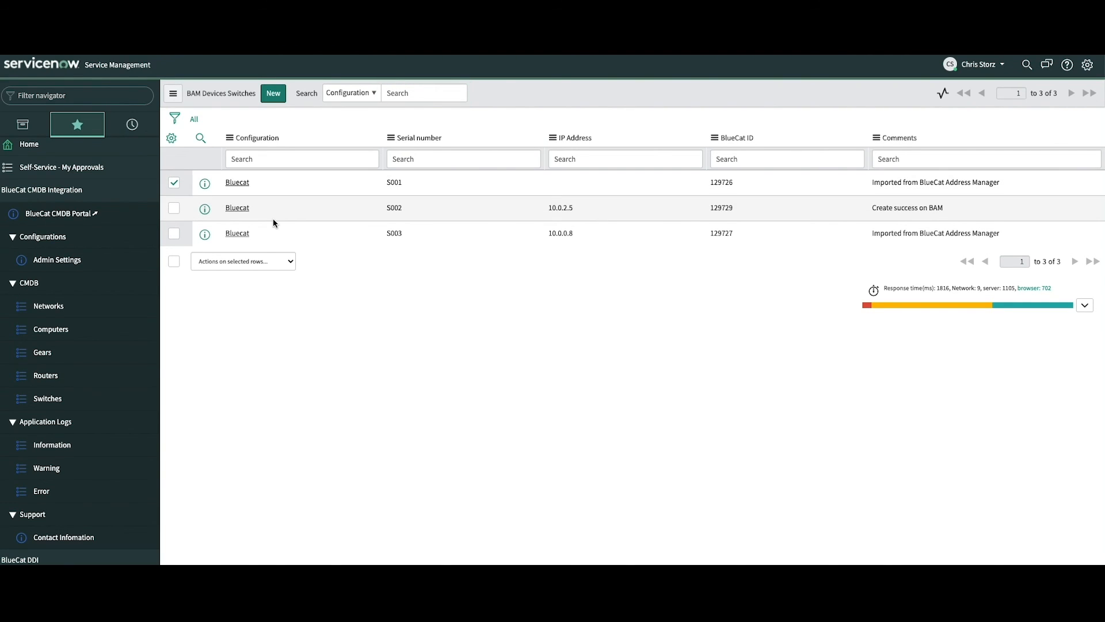
pyautogui.click(242, 262)
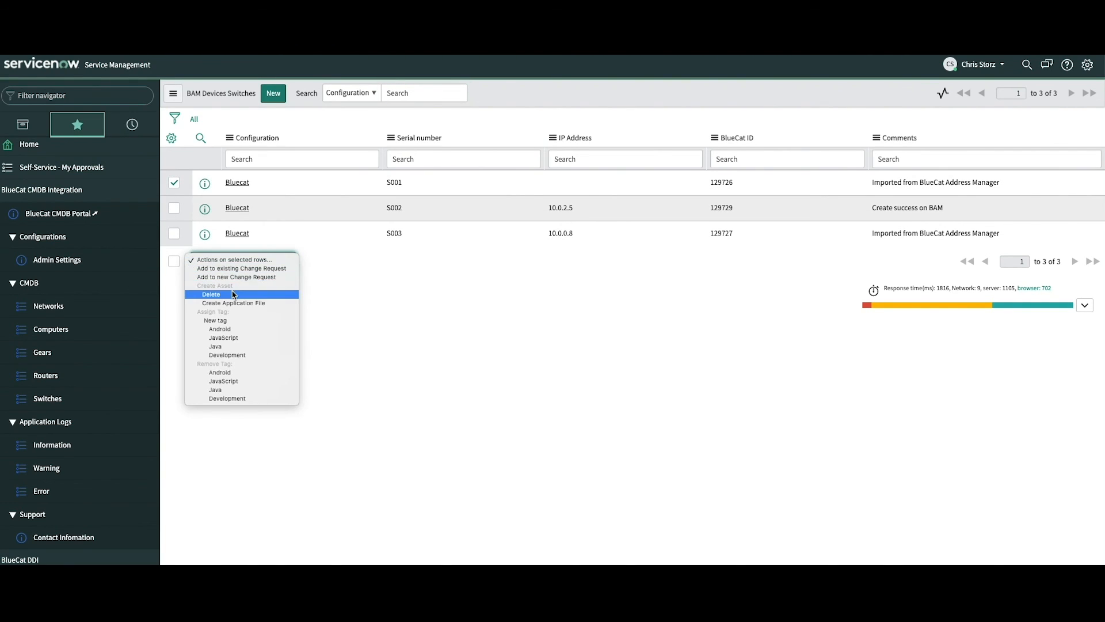
pyautogui.click(211, 295)
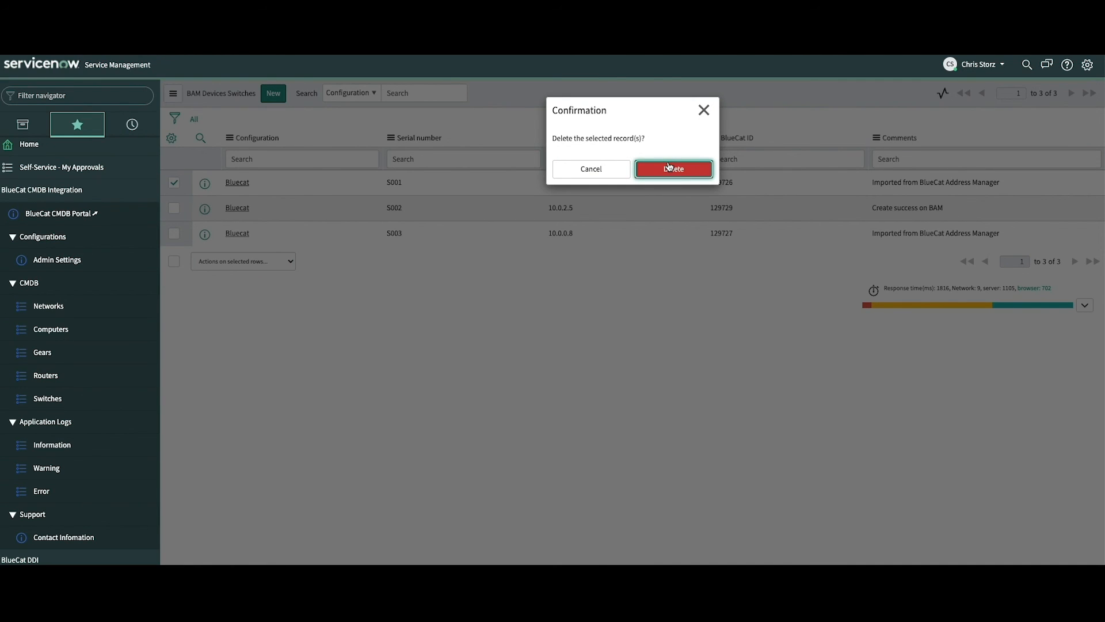
pyautogui.click(674, 168)
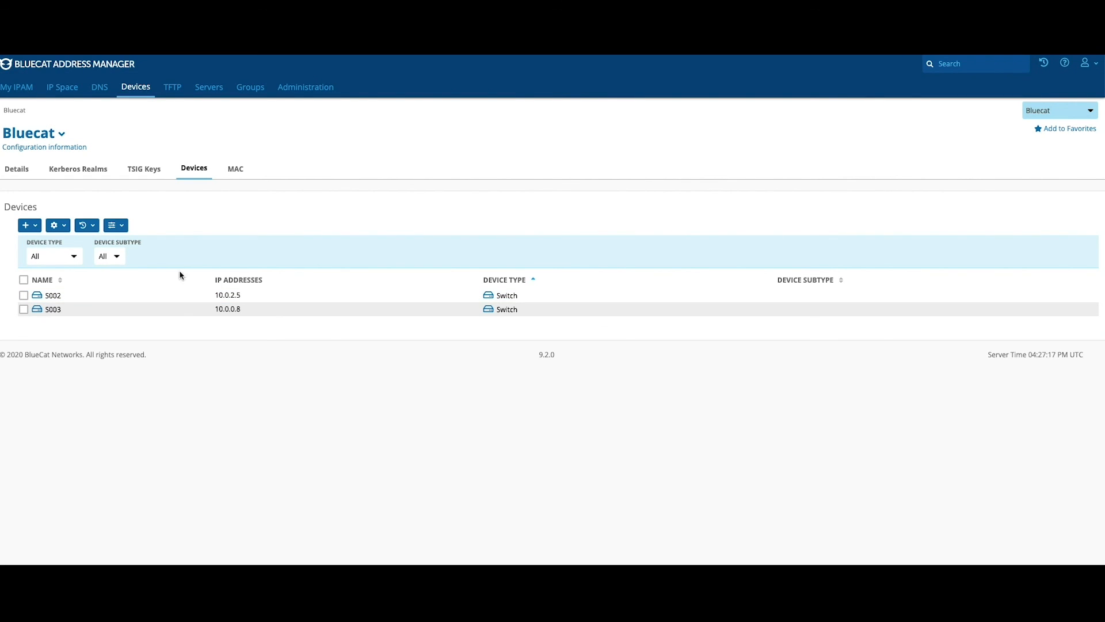
pyautogui.moveTo(422, 187)
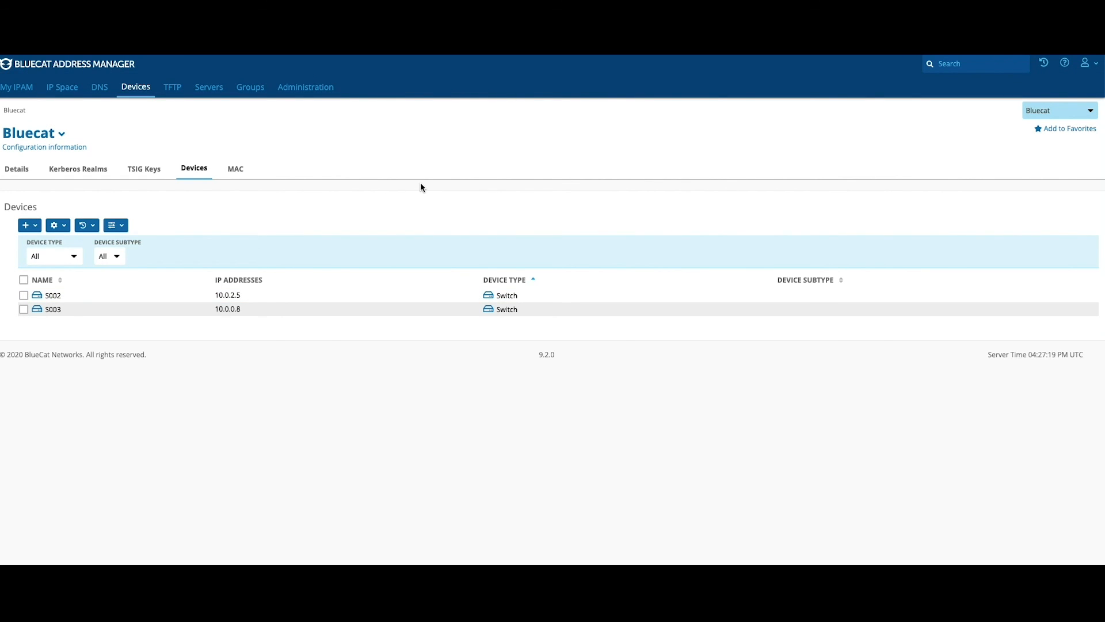